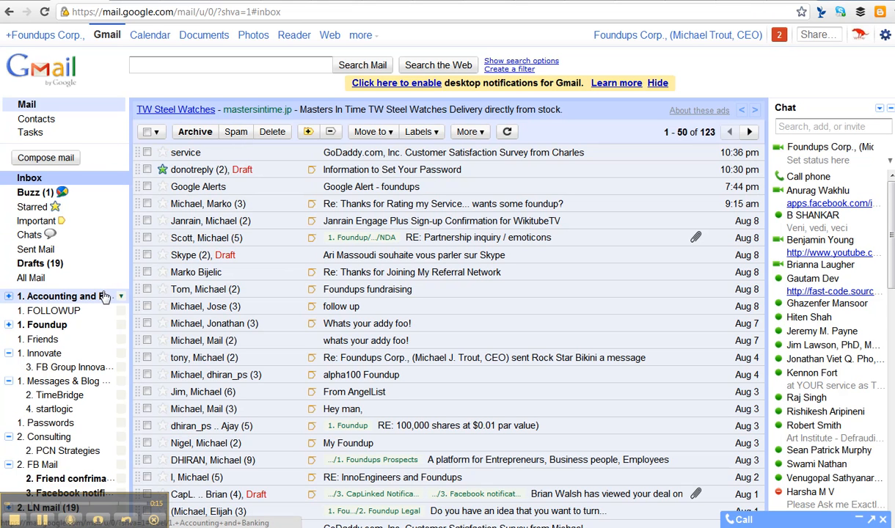
mouse_move(86, 295)
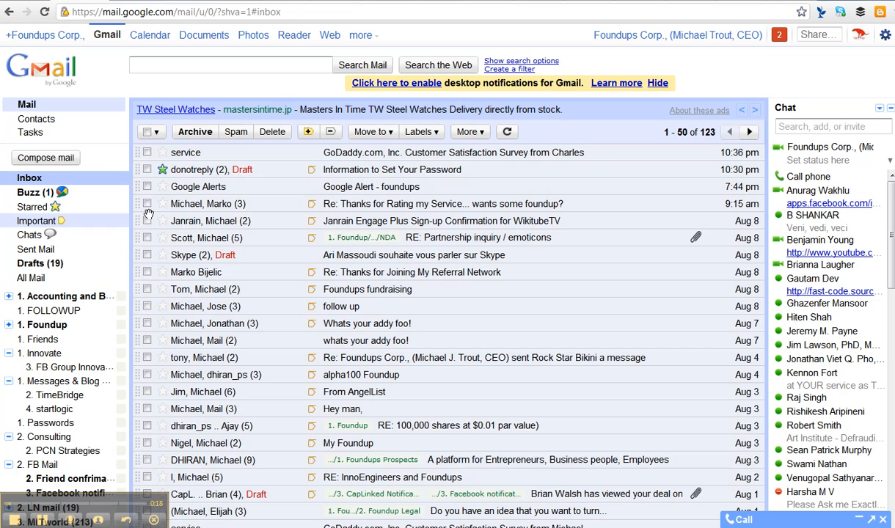
- Start a 'Filter messages like these' filter from the checked GoDaddy survey email
click(147, 151)
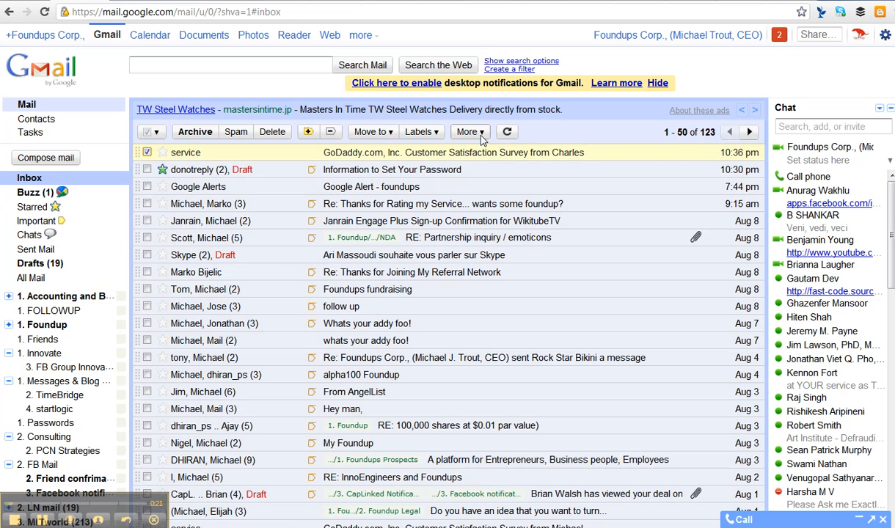
click(470, 133)
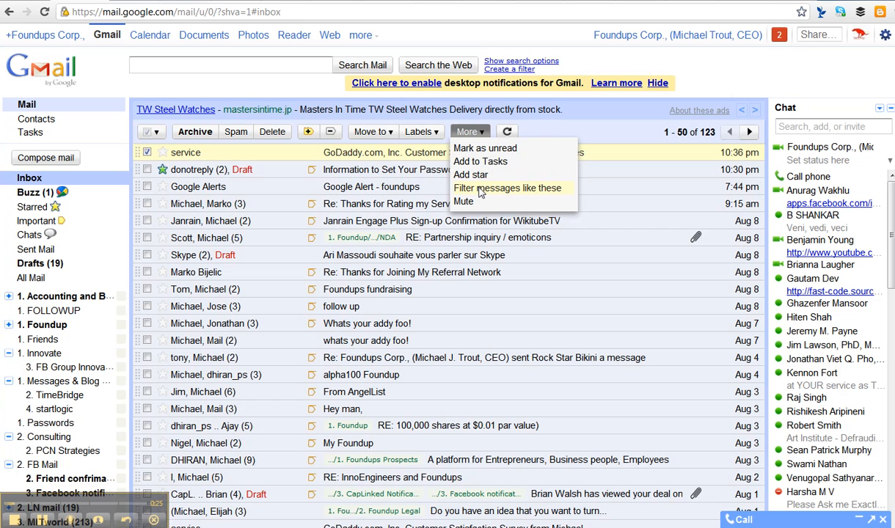
click(507, 188)
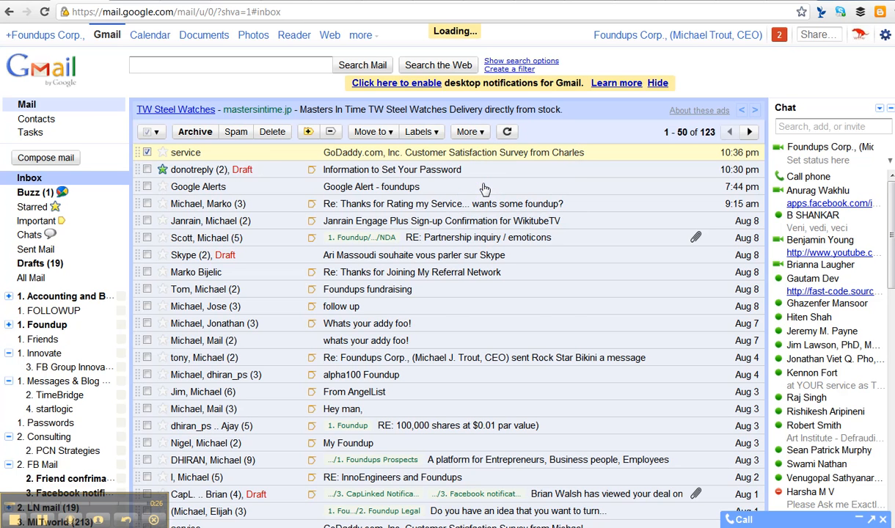
click(509, 68)
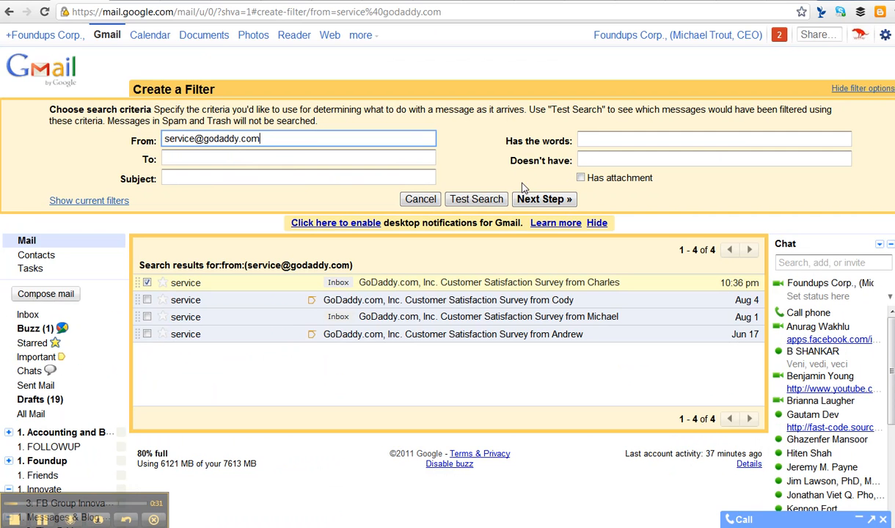
mouse_move(544, 200)
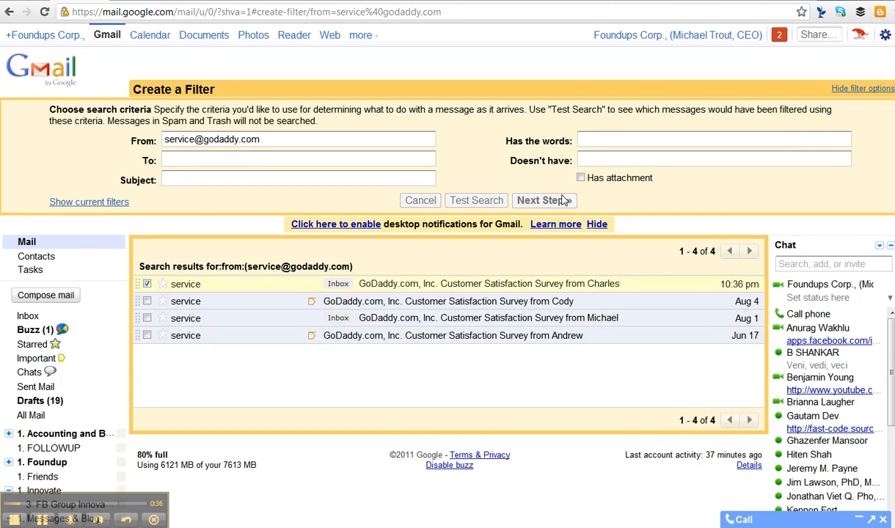
click(542, 200)
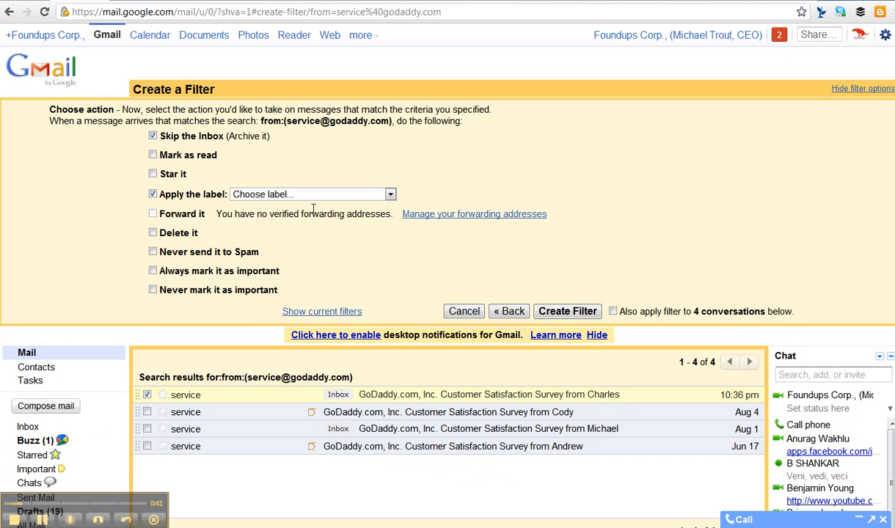
click(391, 193)
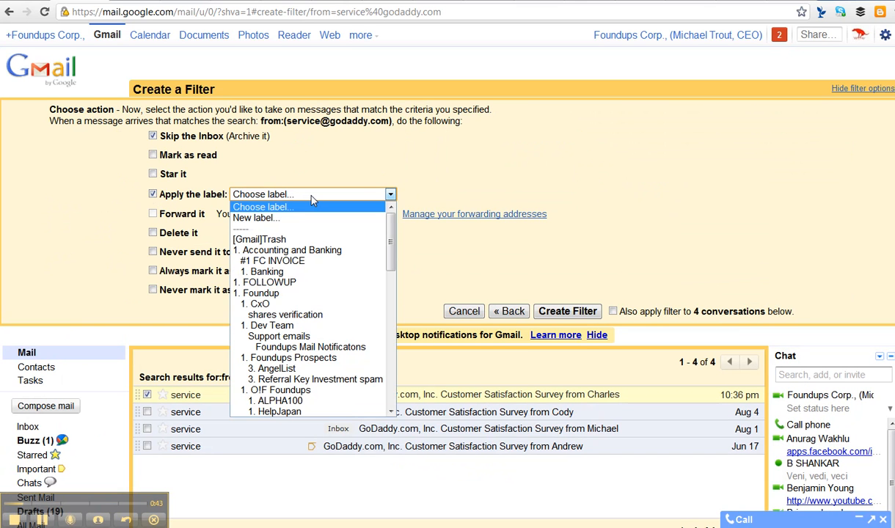
click(256, 217)
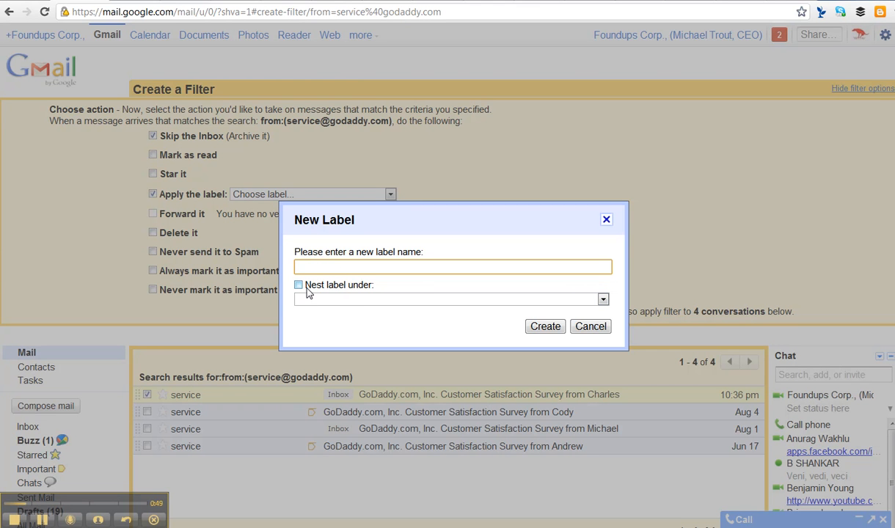
click(452, 267)
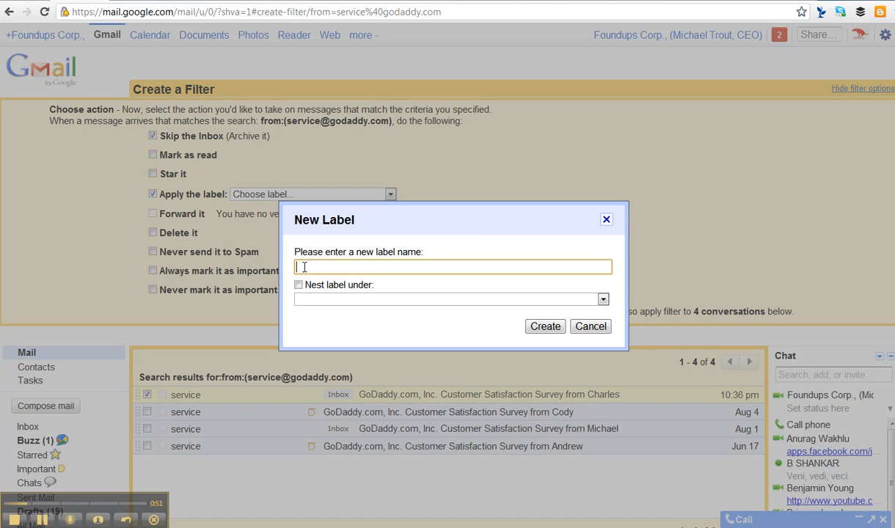
text(1)
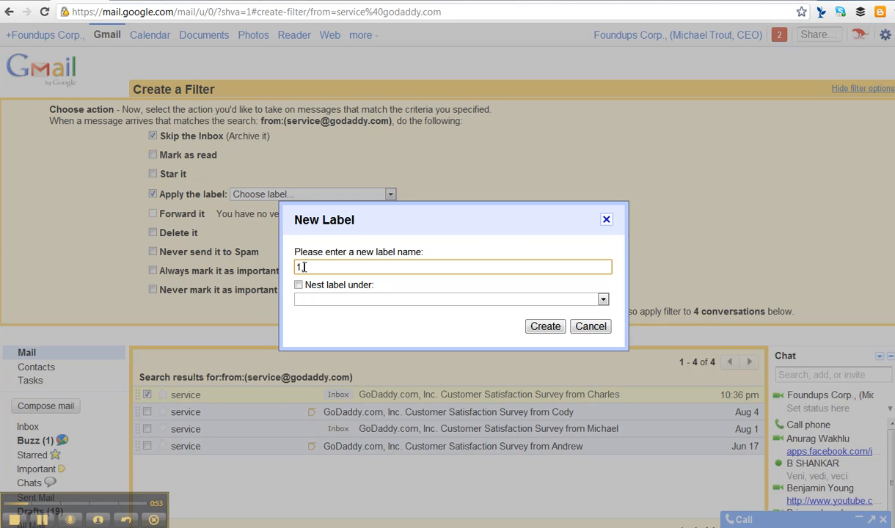
text(2)
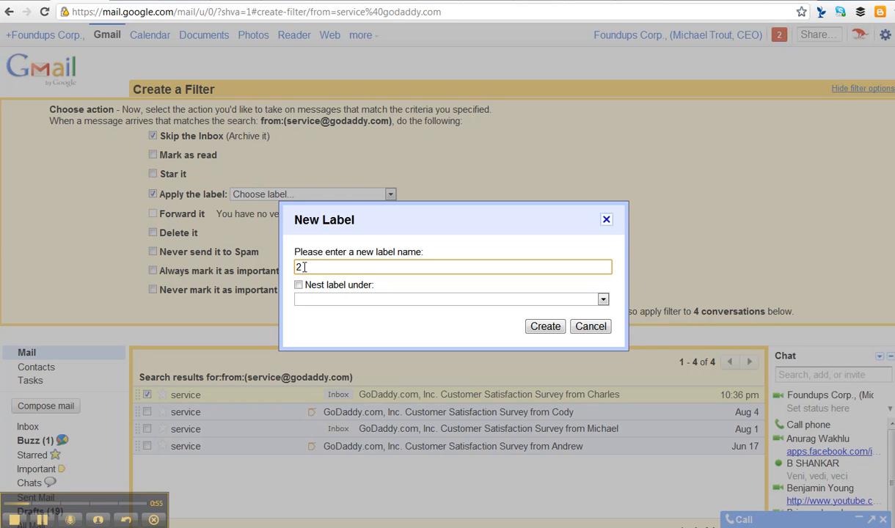
key(Backspace)
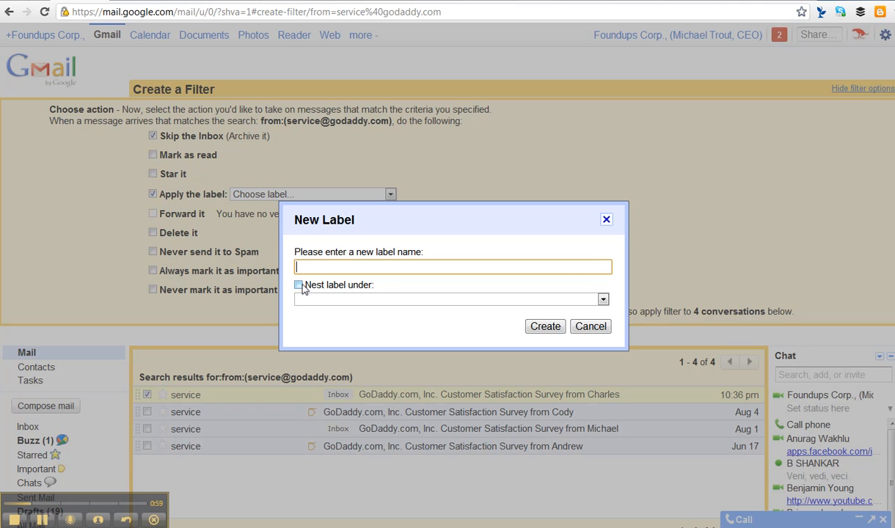
click(589, 326)
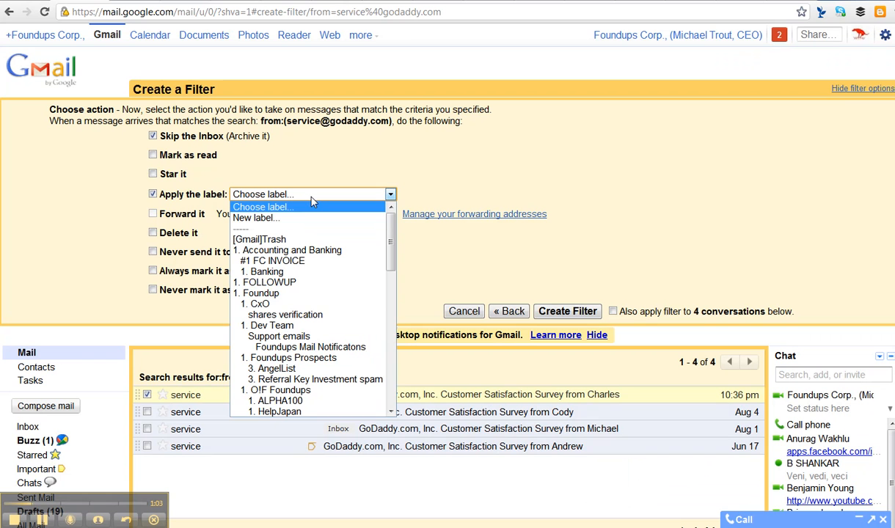
- Apply the '1. Godaddy' label and include the 4 existing conversations in the filter
scroll(down, 3)
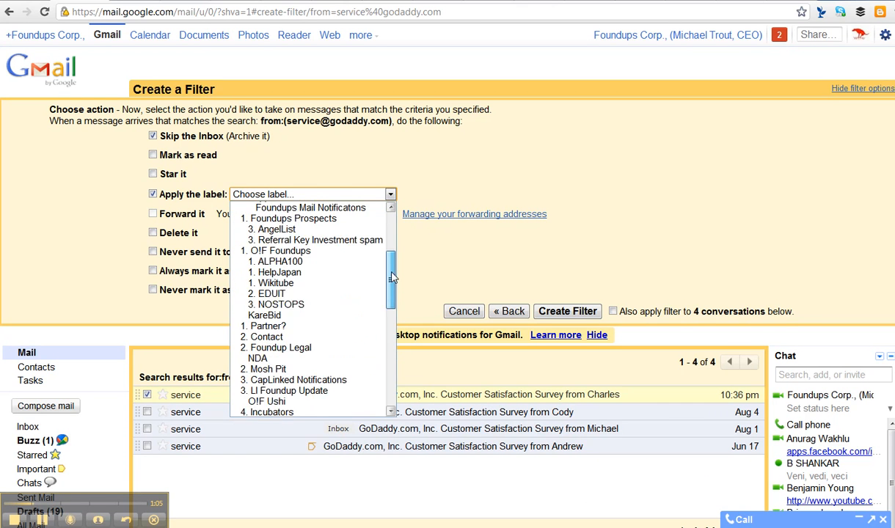
scroll(down, 3)
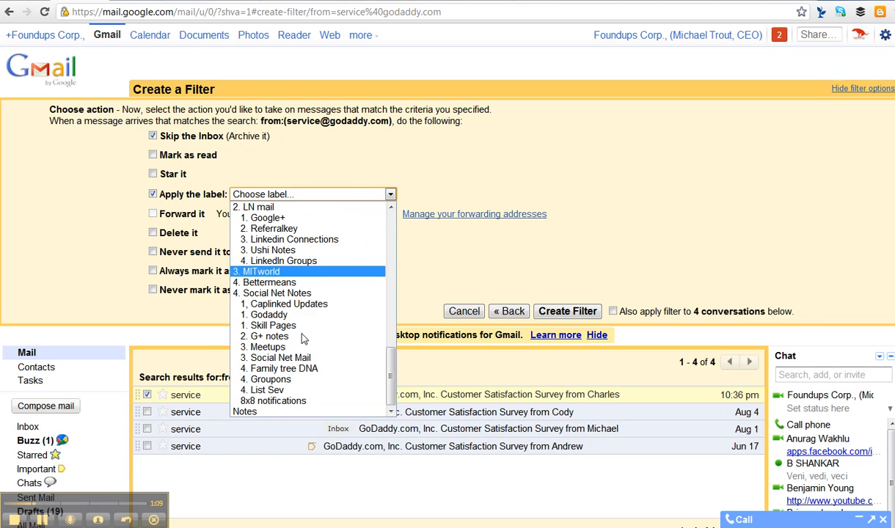
mouse_move(281, 329)
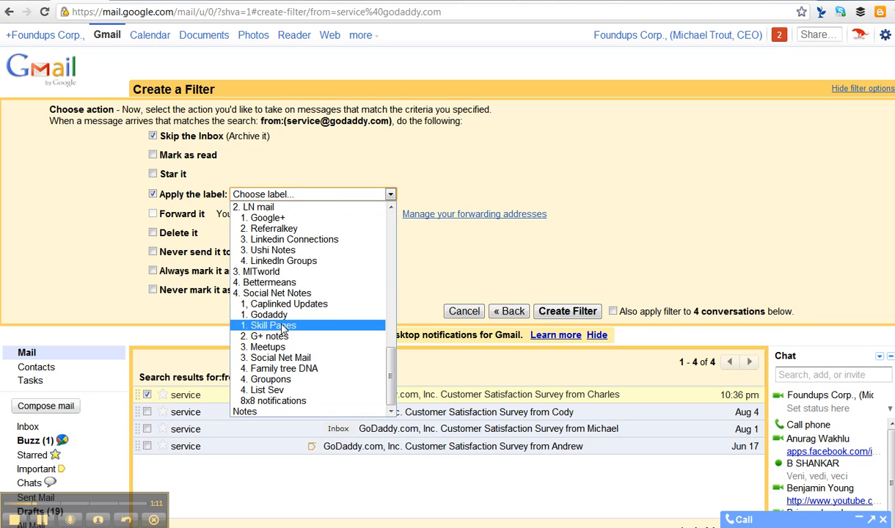
click(267, 314)
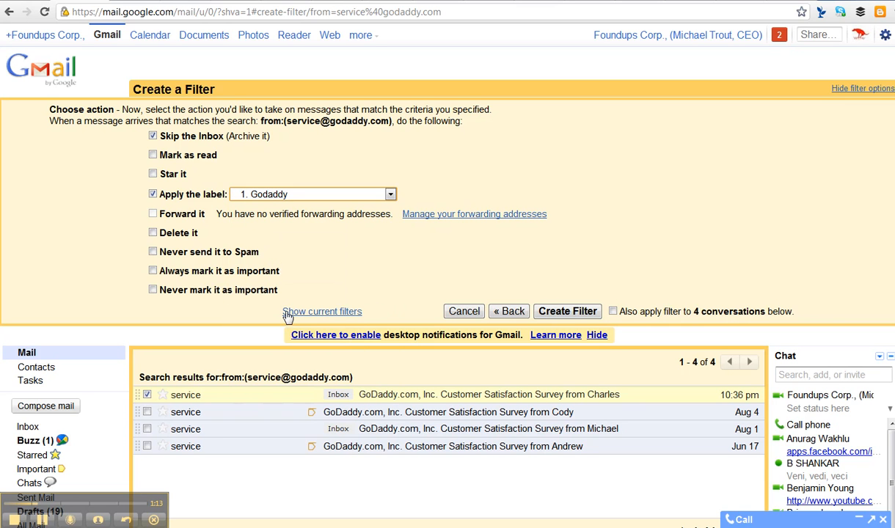
mouse_move(296, 247)
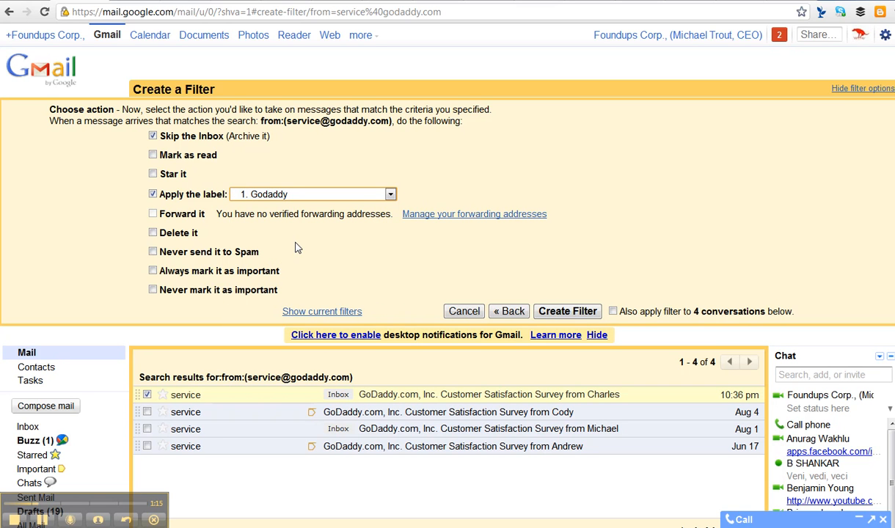
mouse_move(451, 262)
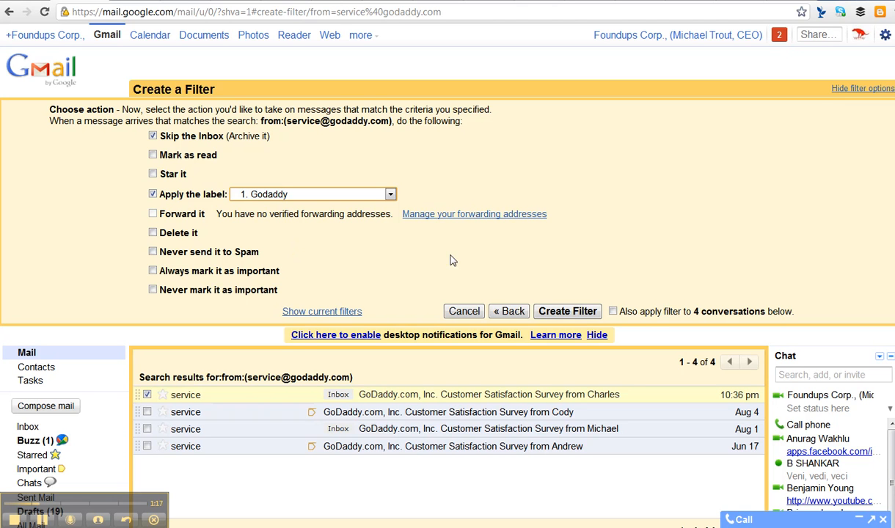
click(613, 311)
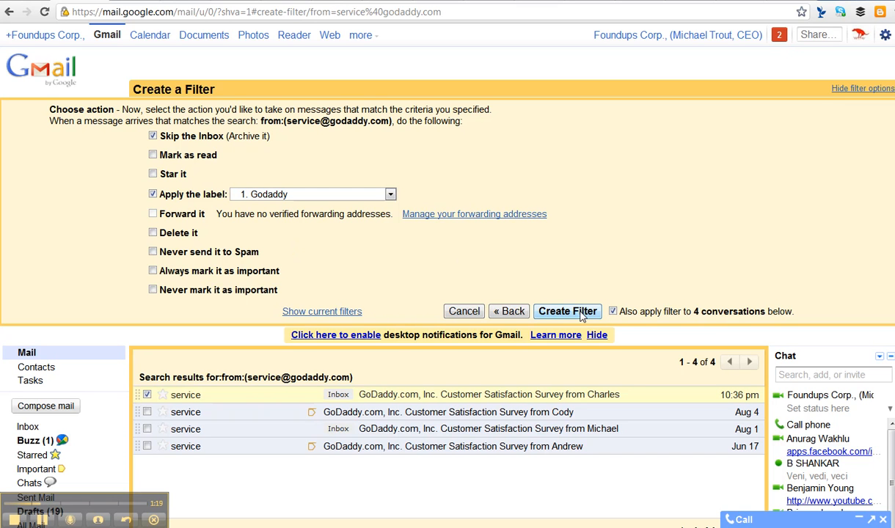
mouse_move(482, 256)
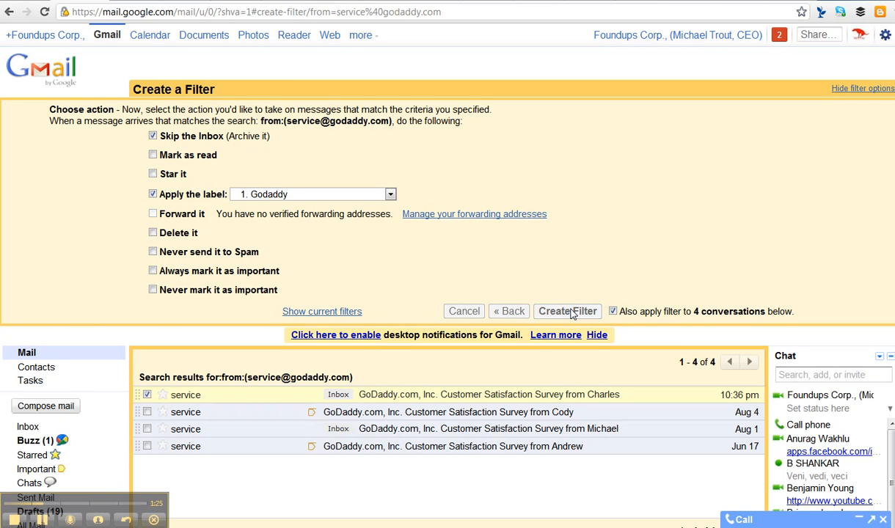
- Create the GoDaddy filter and return to the Google Alert - foundups email
click(566, 311)
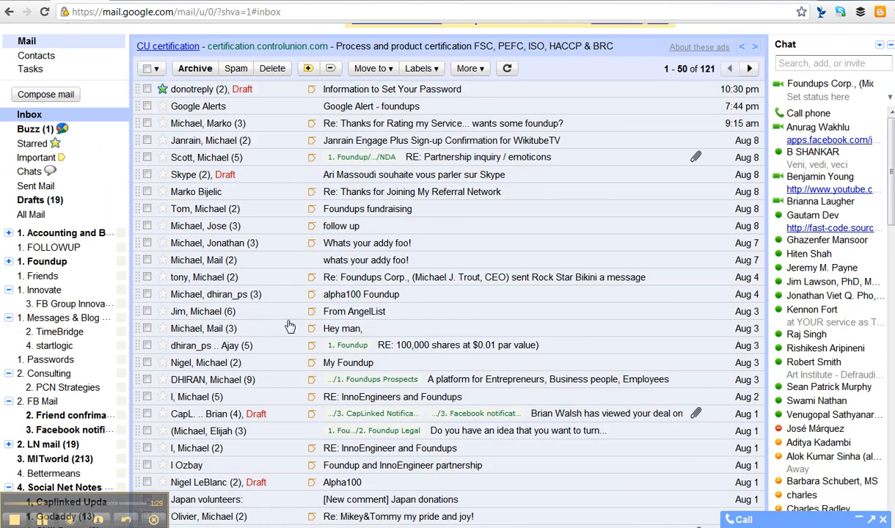
scroll(down, 3)
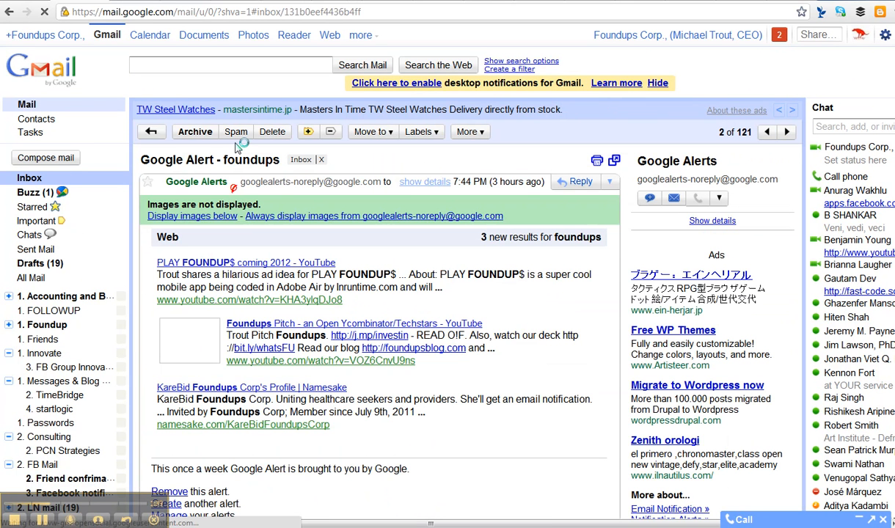
click(423, 132)
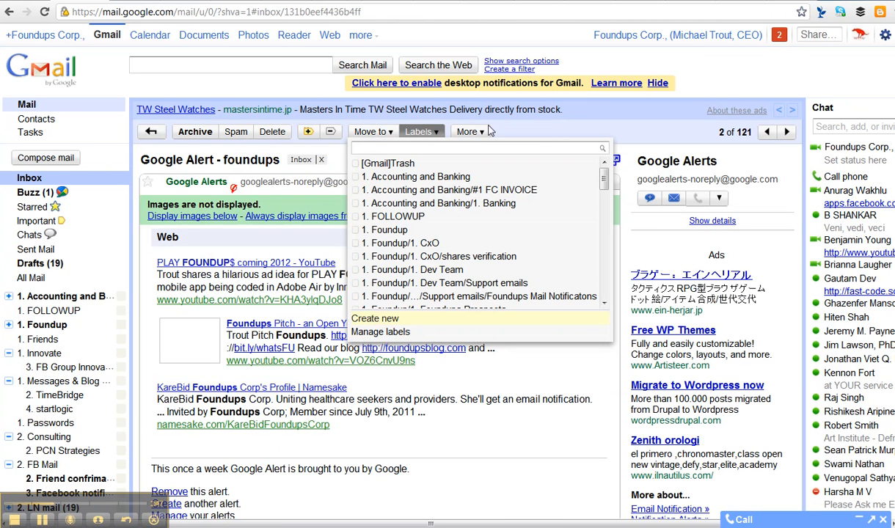
- Start a 'Filter messages like these' filter from the Google Alert email
click(470, 132)
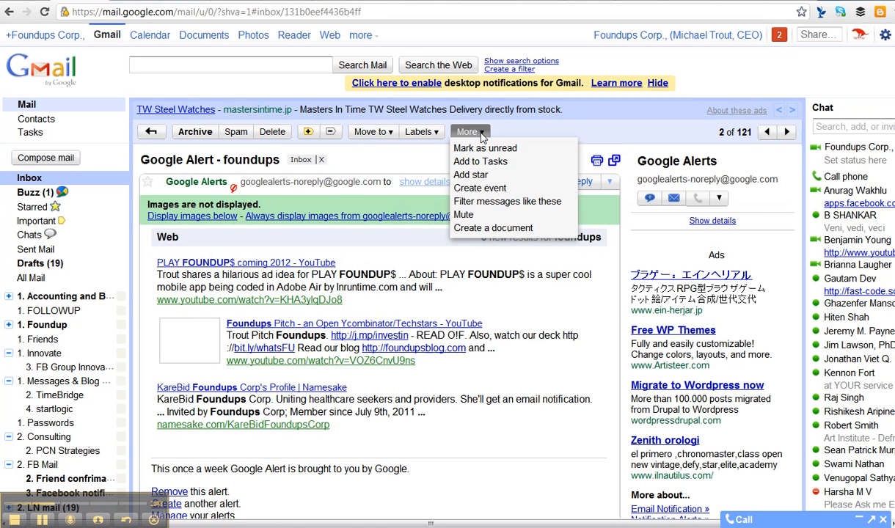
mouse_move(506, 201)
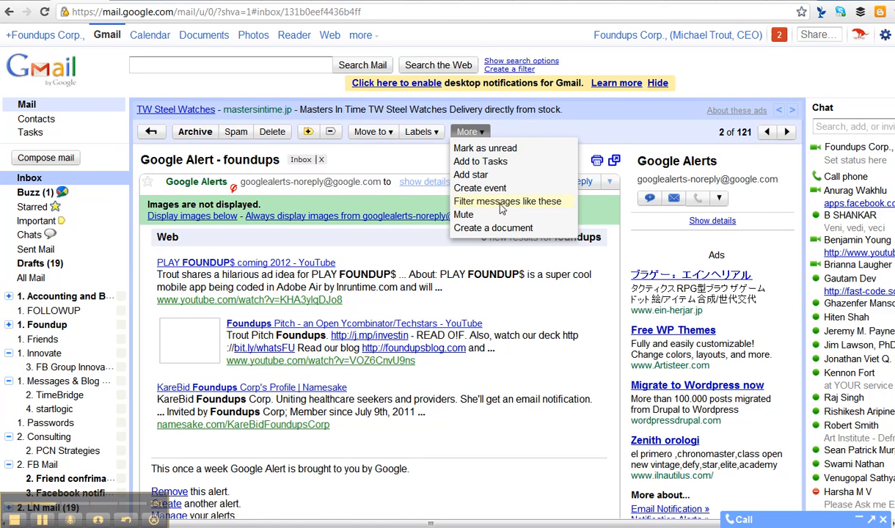
click(507, 201)
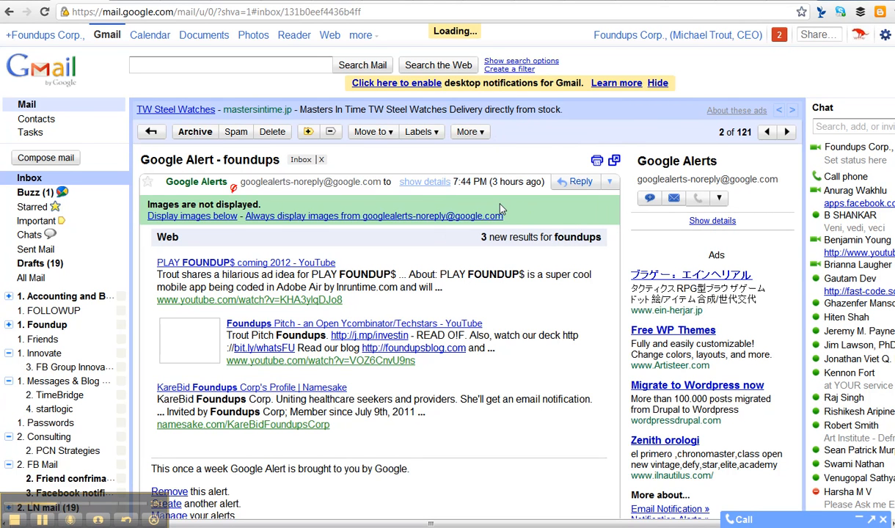
- Clear the list address from the Has the words criterion
click(509, 69)
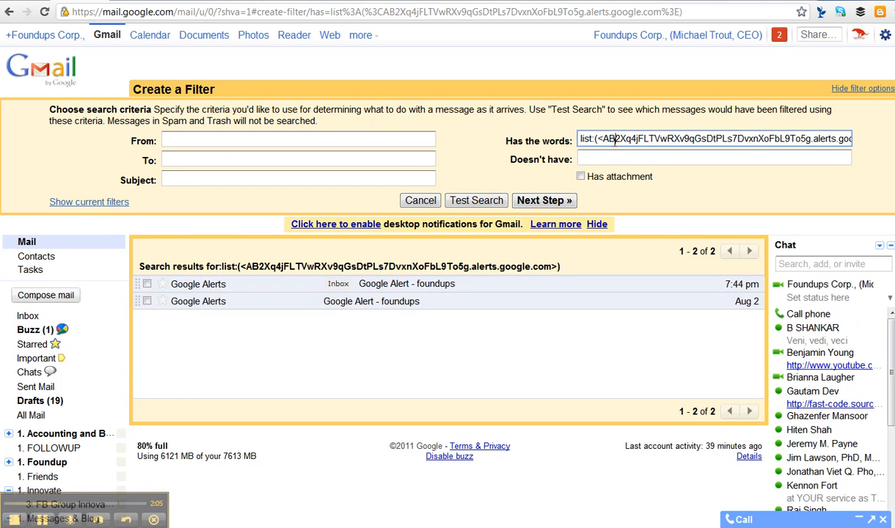
triple_click(716, 138)
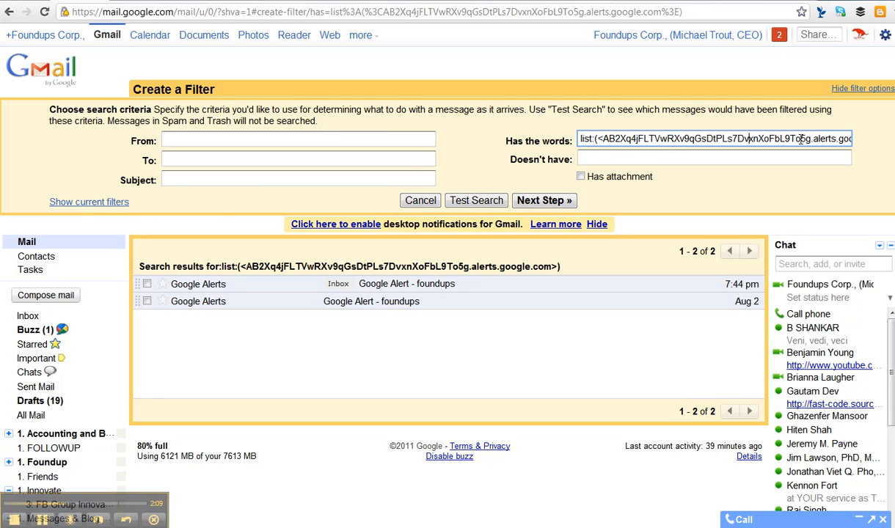
triple_click(716, 138)
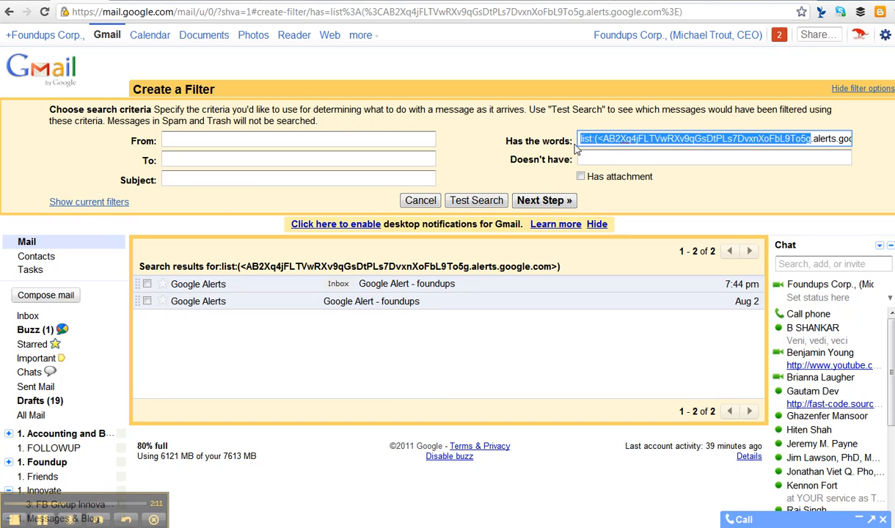
click(716, 138)
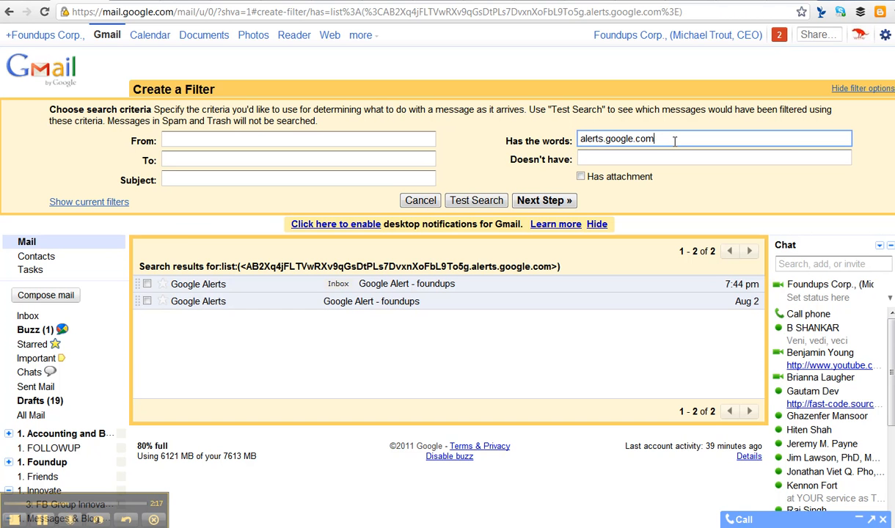
mouse_move(439, 177)
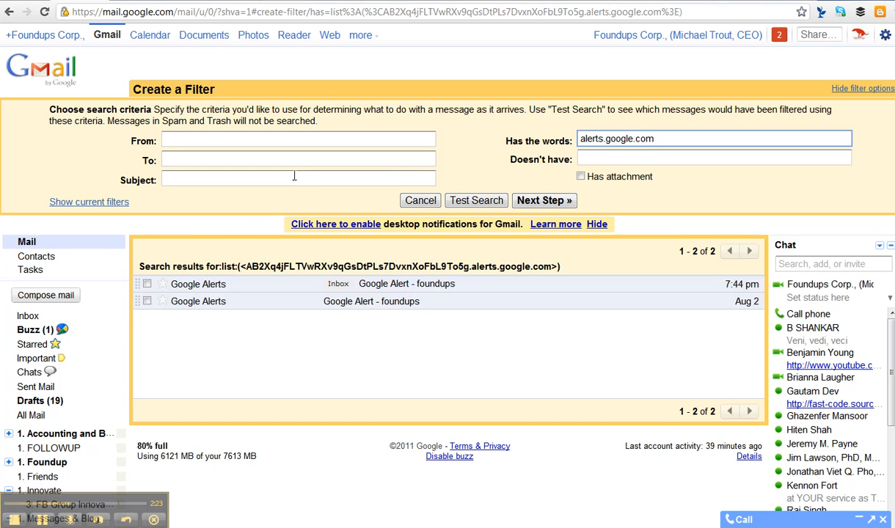
- Make the Subject criterion 'Google Alert - foundups' and move to the filter actions
click(299, 179)
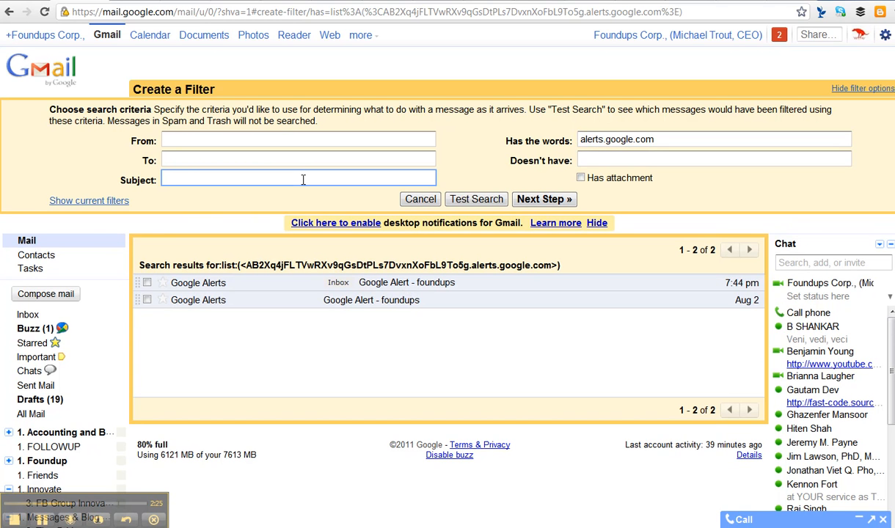
text(Google Alert)
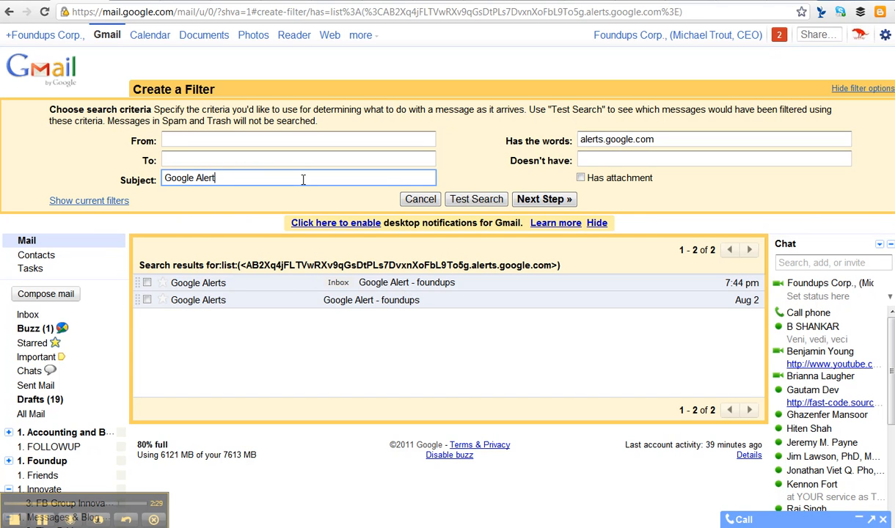
text(- foundups)
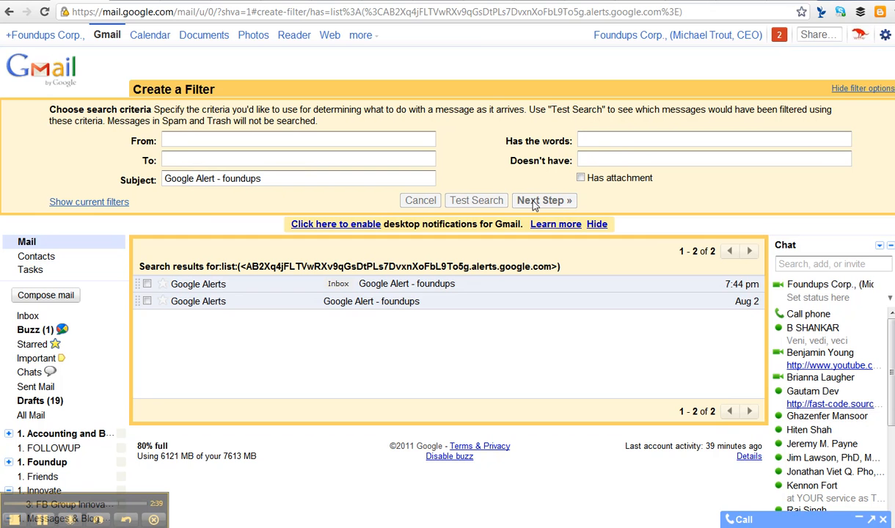
click(542, 200)
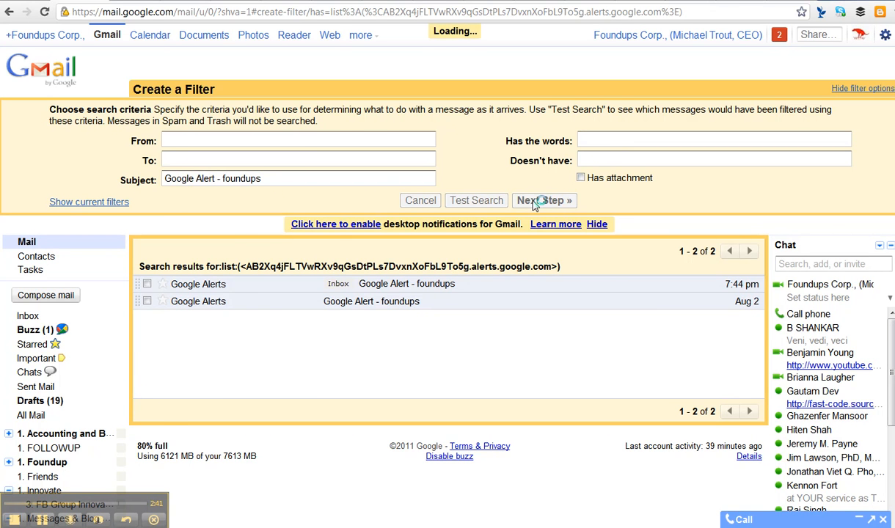
- Skip the inbox, label '4. Social Net Notes', include the 2 conversations, and create the filter
click(543, 199)
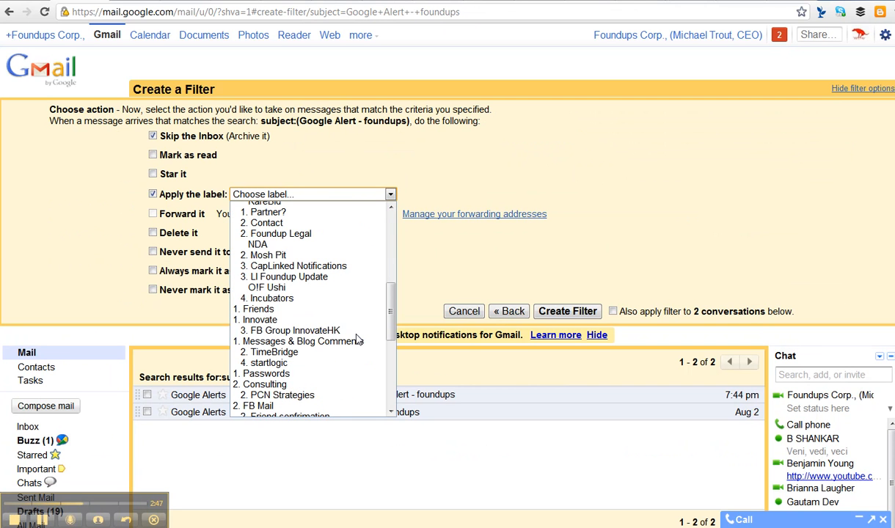
mouse_move(294, 330)
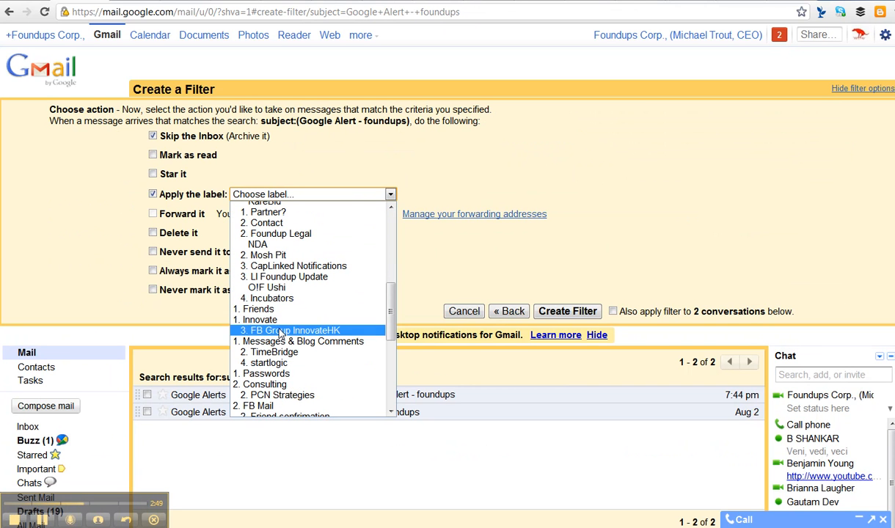
scroll(down, 3)
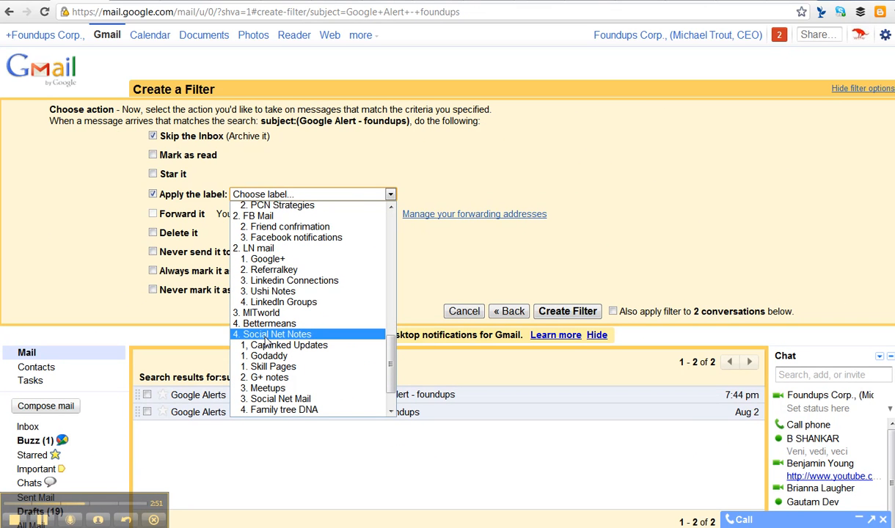
mouse_move(264, 377)
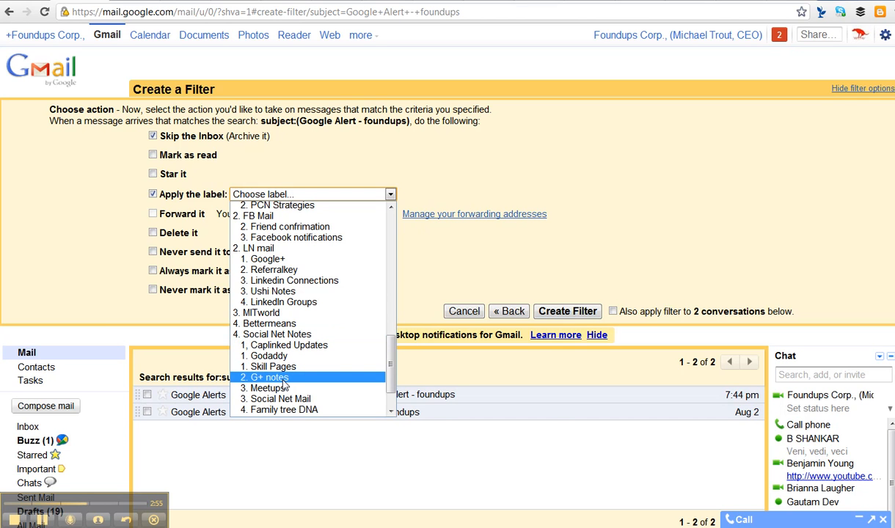
mouse_move(286, 344)
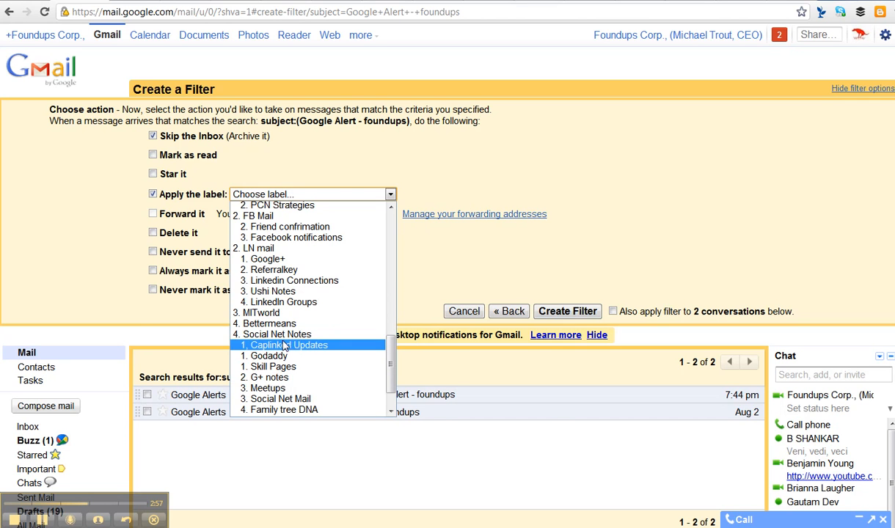
click(277, 335)
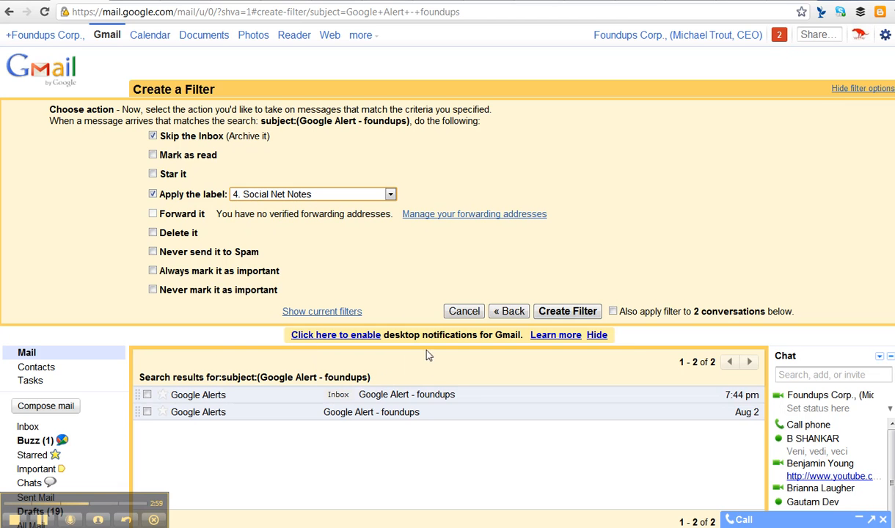
click(613, 311)
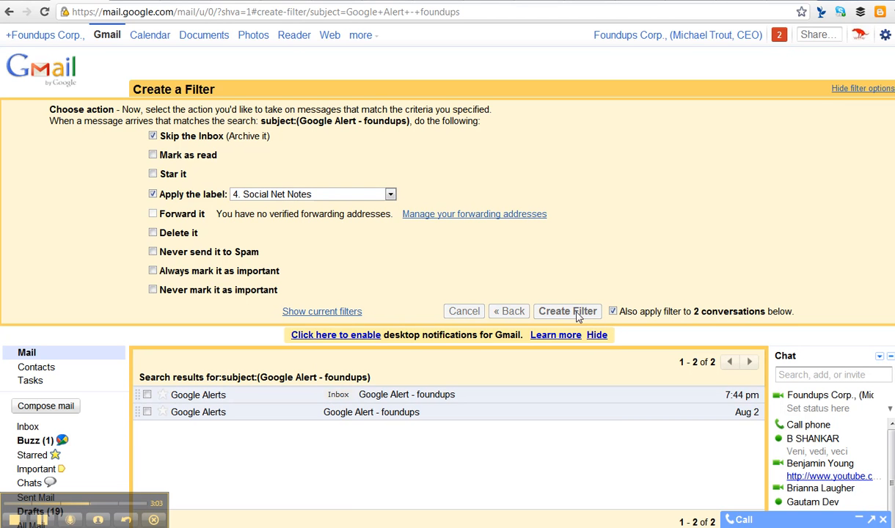
click(566, 311)
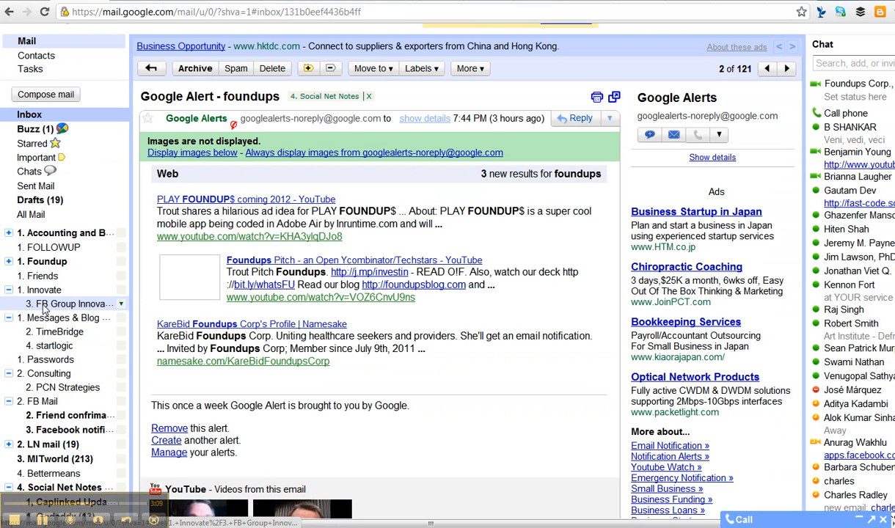
- Show the emails under the '4. Social Net Notes' label
scroll(down, 3)
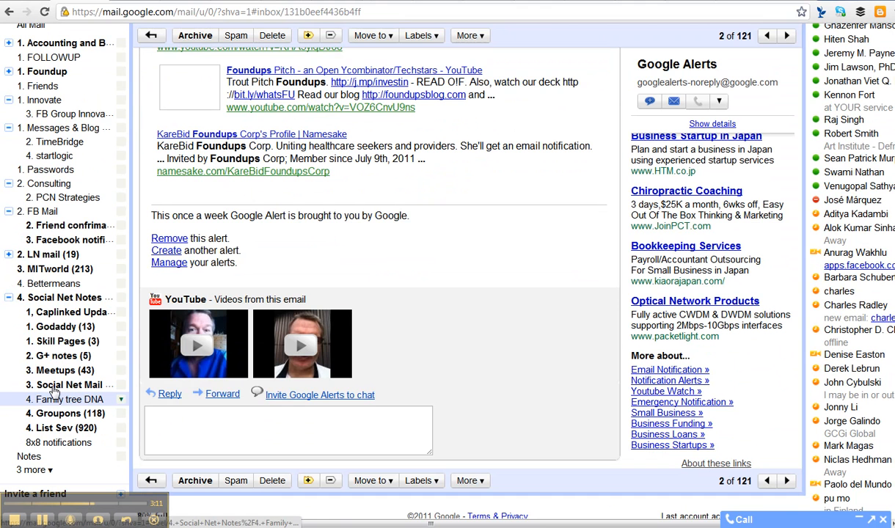
click(66, 297)
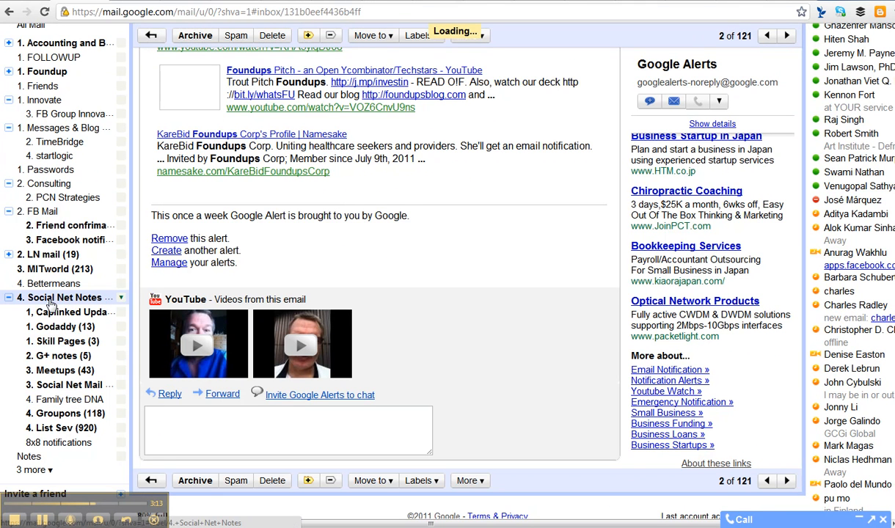
mouse_move(70, 297)
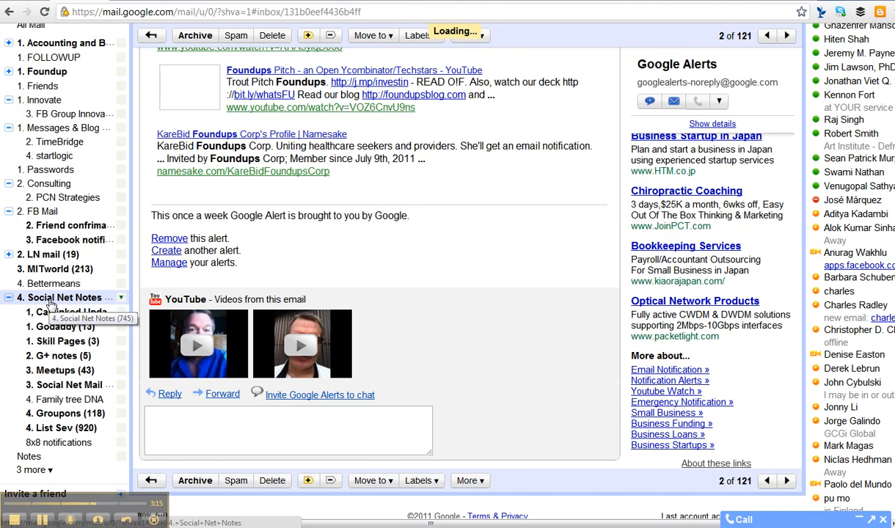
click(62, 296)
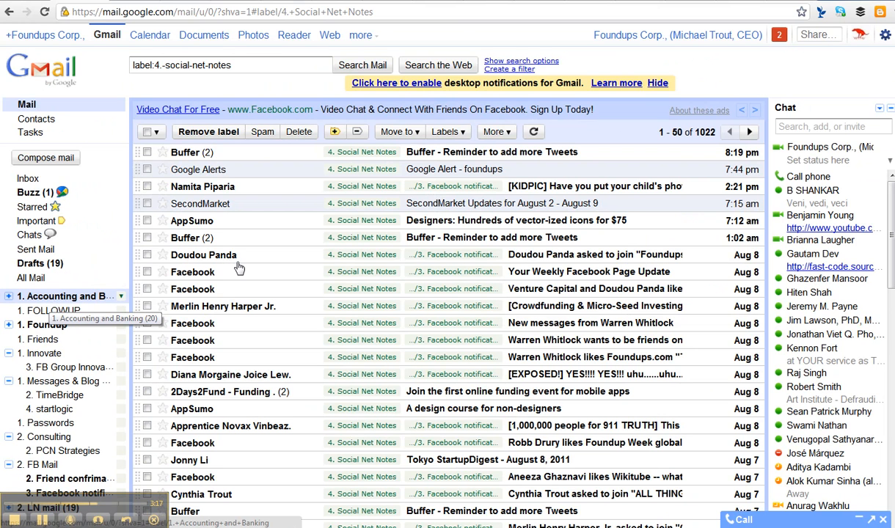
mouse_move(336, 160)
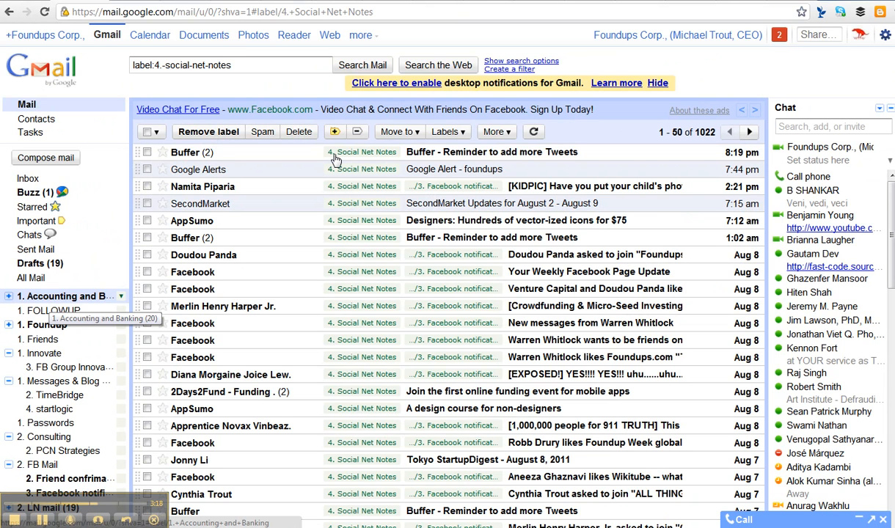
mouse_move(555, 284)
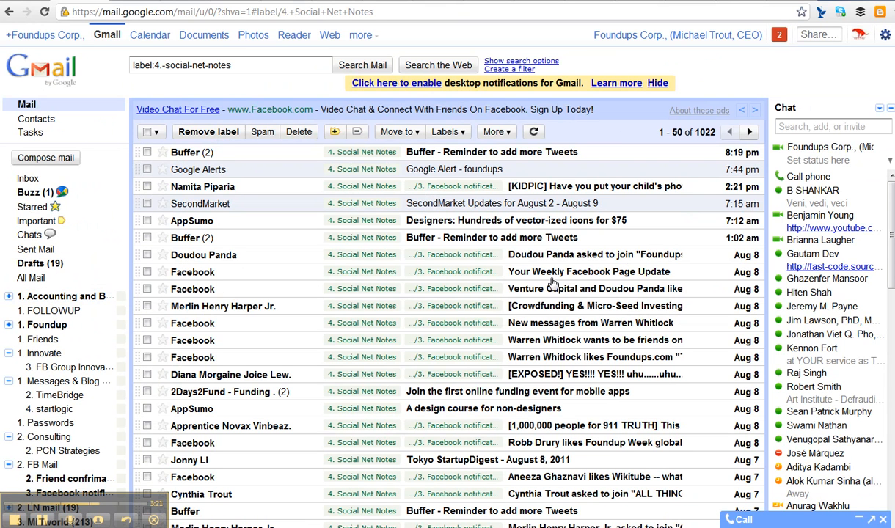
mouse_move(196, 276)
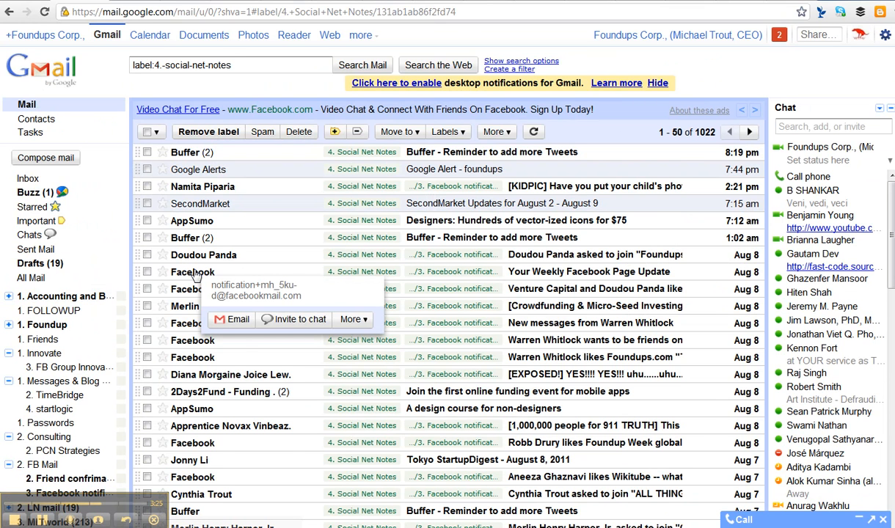
- Read through the Weekly Facebook Page Update email
click(588, 272)
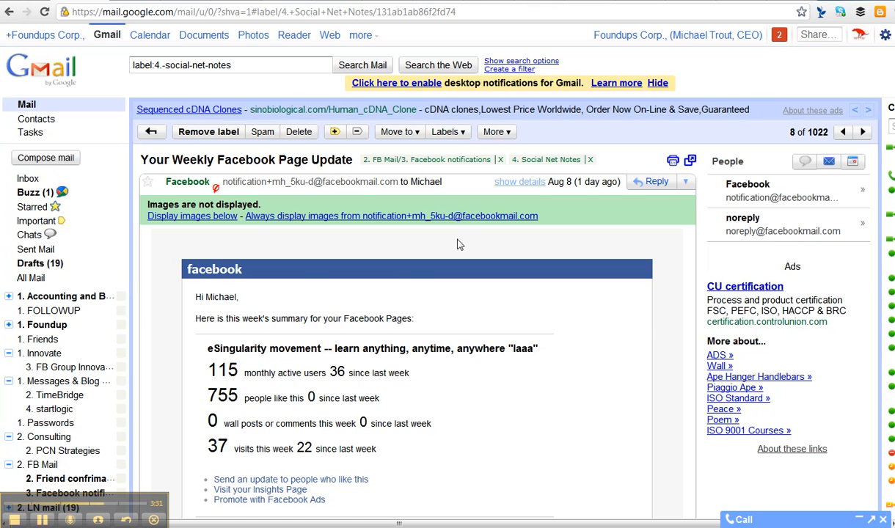
scroll(down, 3)
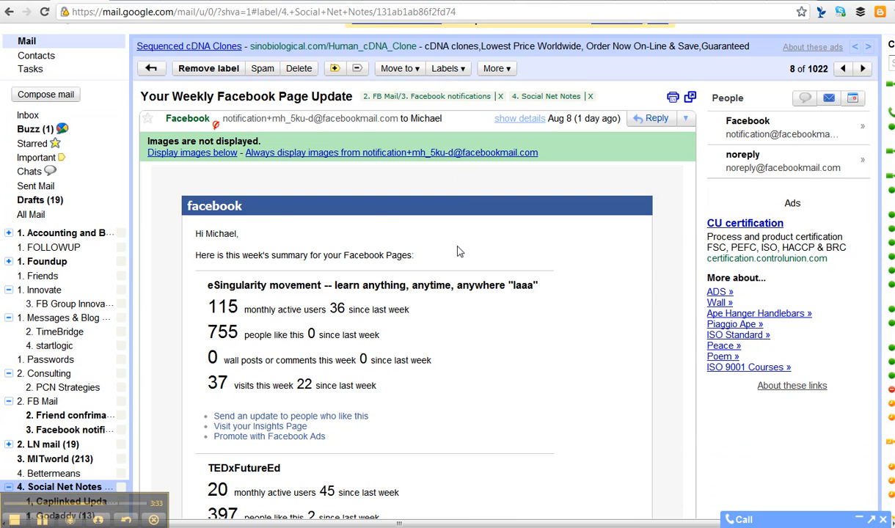
scroll(down, 3)
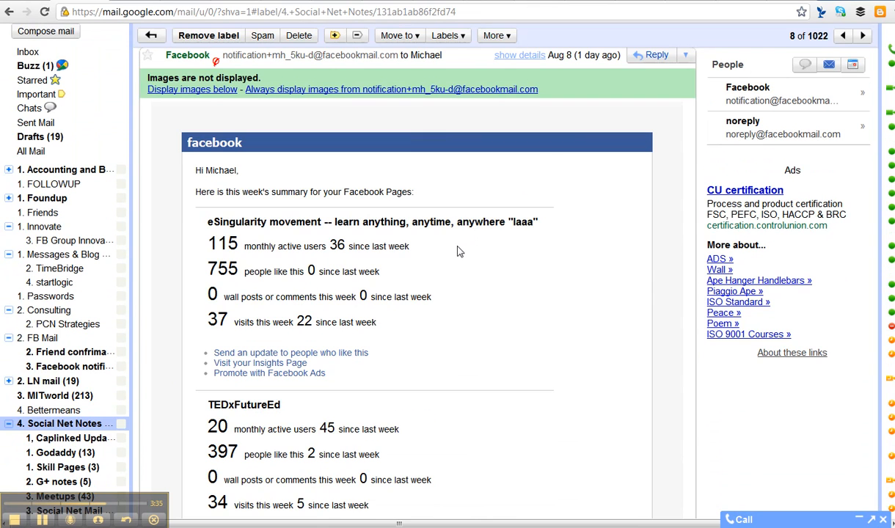
mouse_move(531, 176)
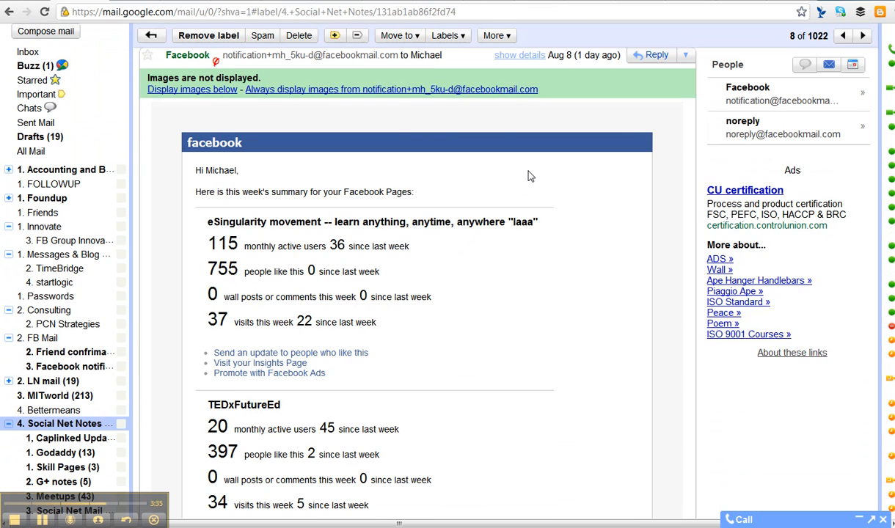
- Start a filter from the Facebook notification sender of the open email
click(446, 132)
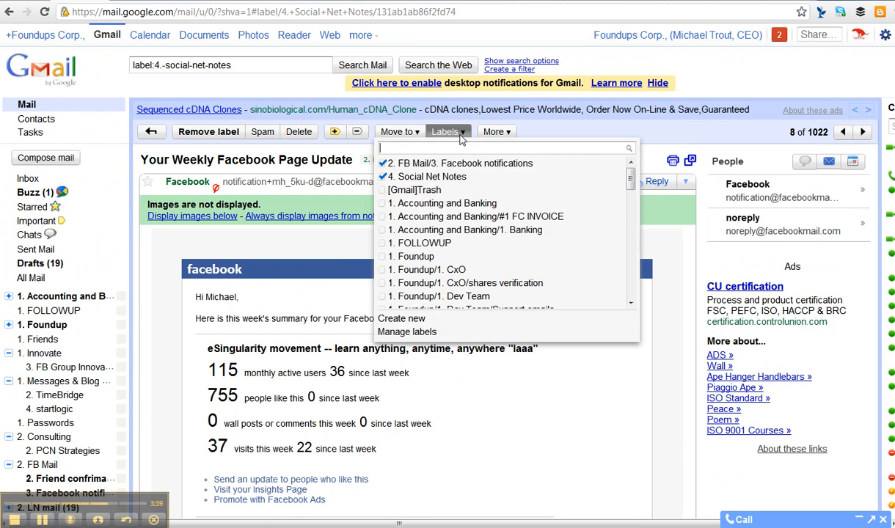
mouse_move(417, 255)
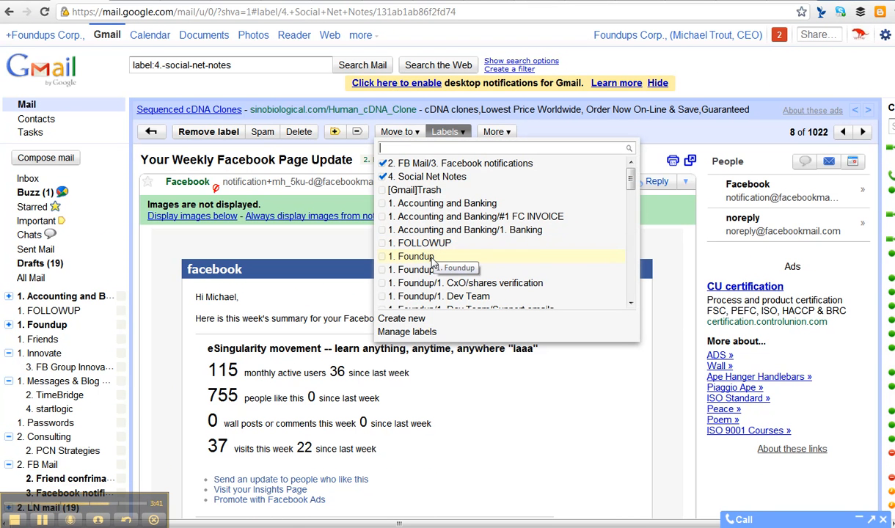
click(496, 132)
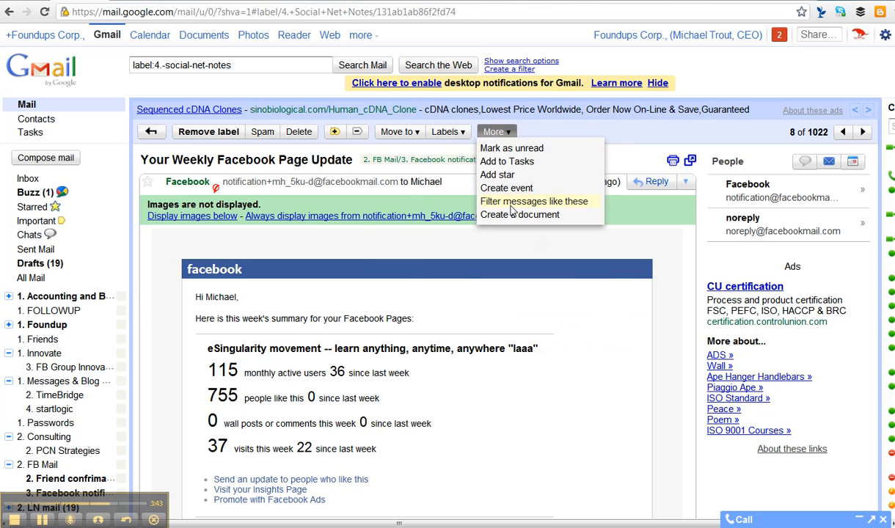
click(534, 201)
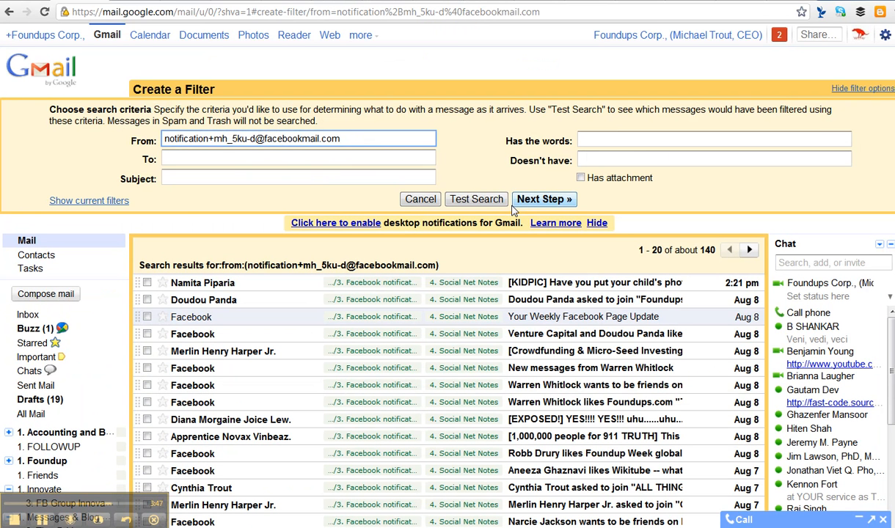
- Move to the filter actions and have matching mail skip the inbox
click(544, 200)
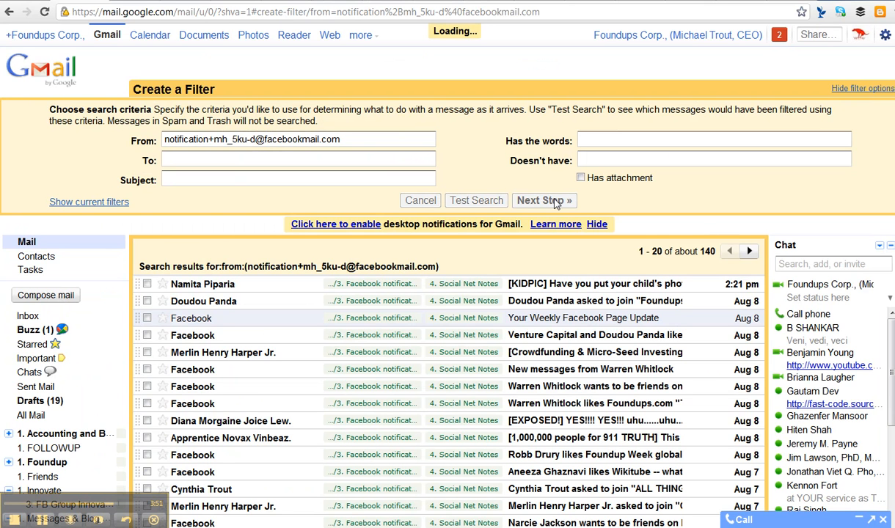
click(543, 200)
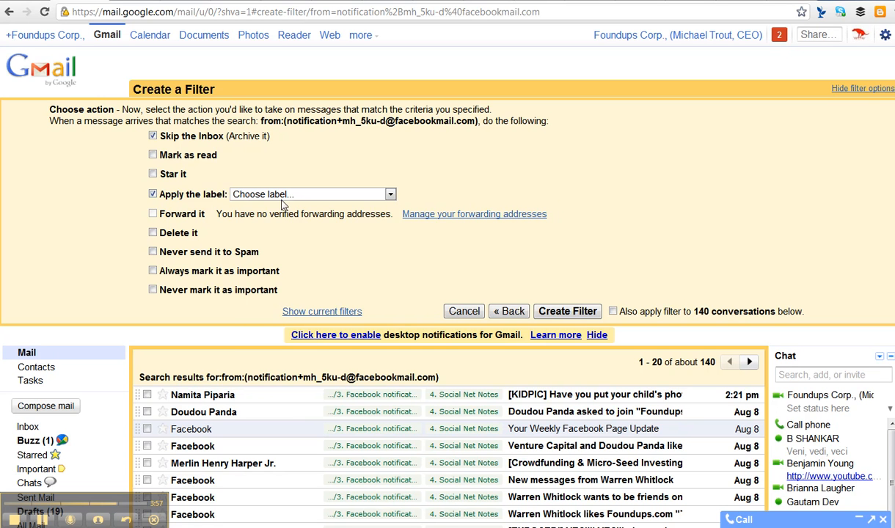
- Label '3. Facebook notifications', include the 140 conversations, and create the filter
click(390, 194)
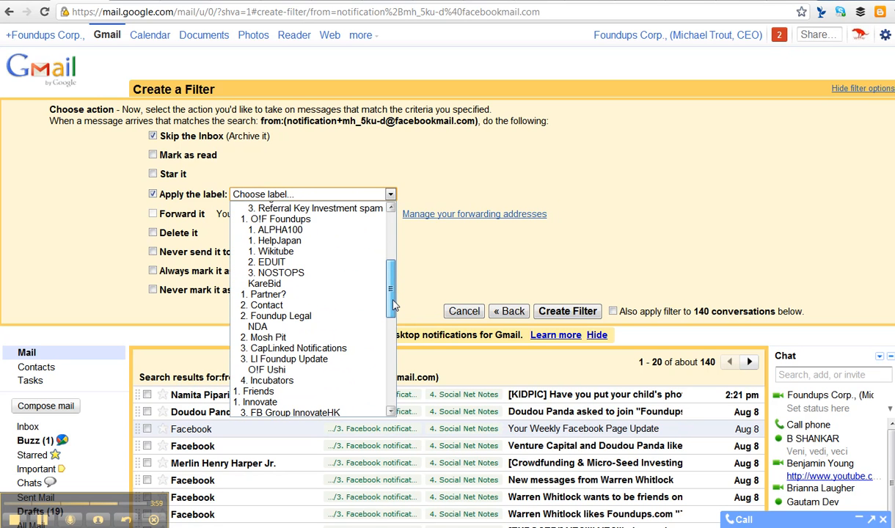
scroll(down, 3)
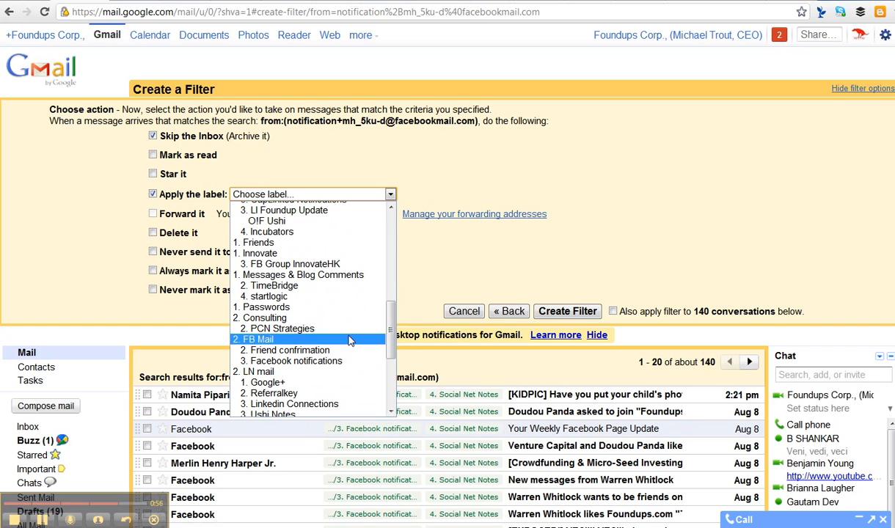
click(297, 361)
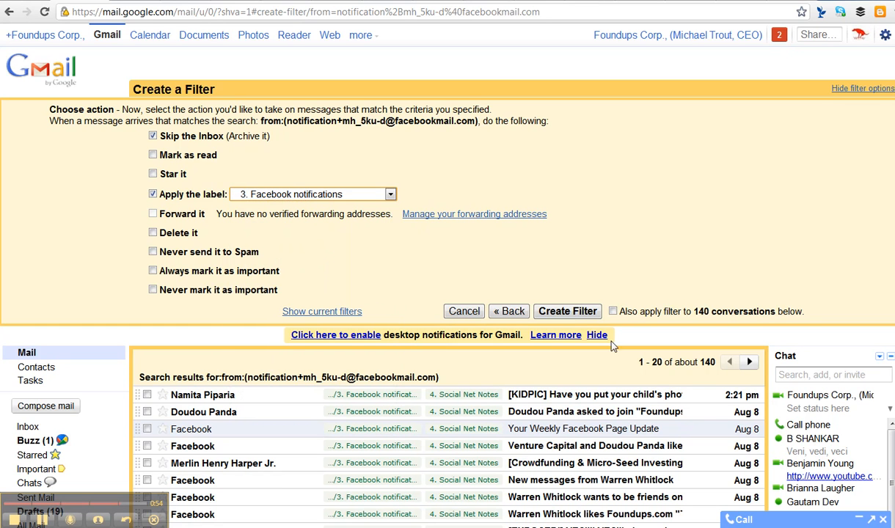
click(613, 311)
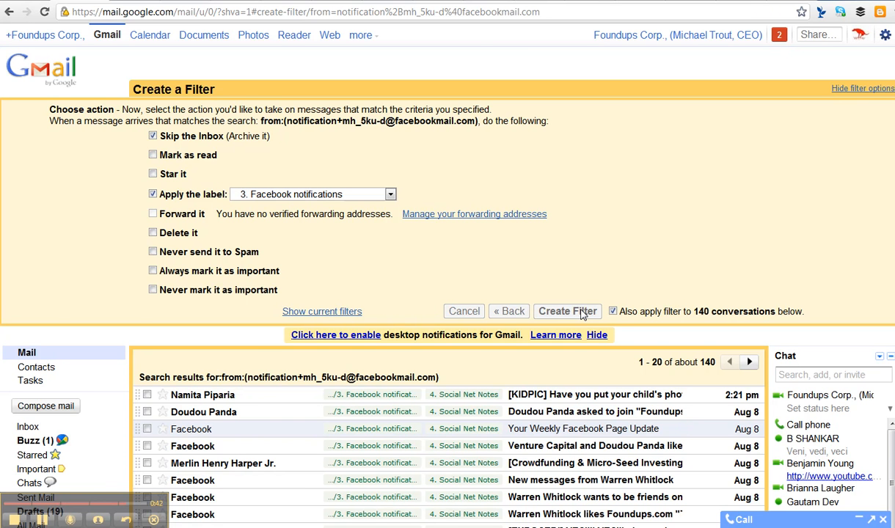
click(566, 311)
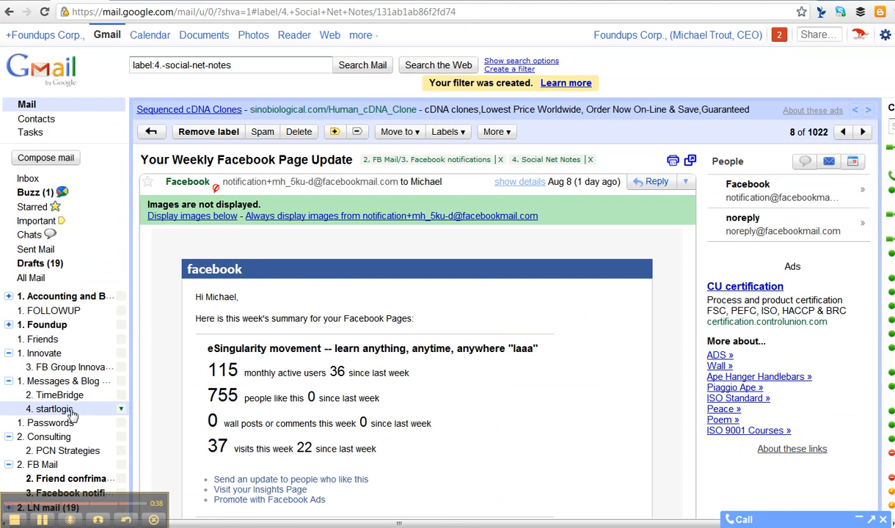
- Browse the emails under the '3. Facebook notifications' label
scroll(down, 3)
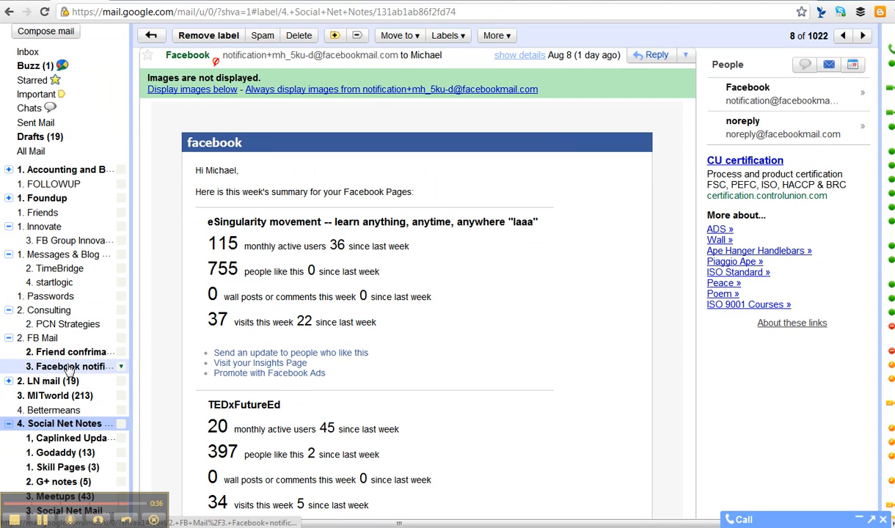
click(66, 367)
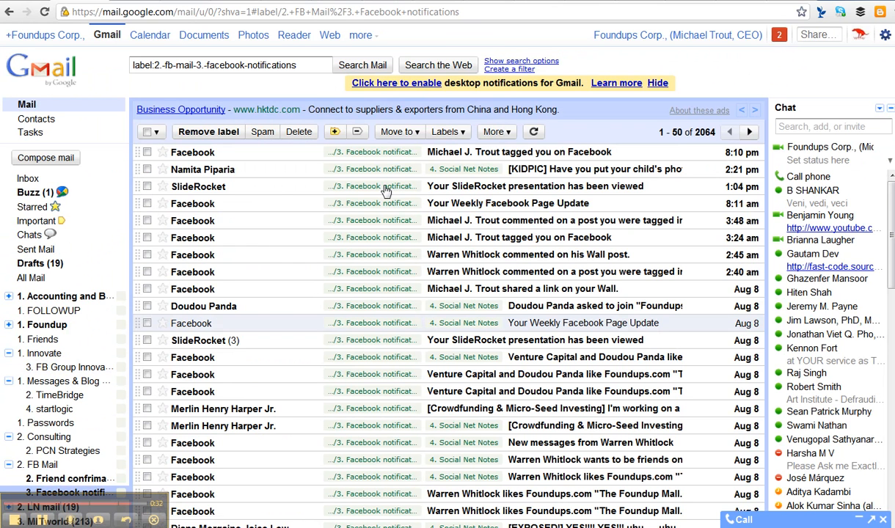
mouse_move(450, 188)
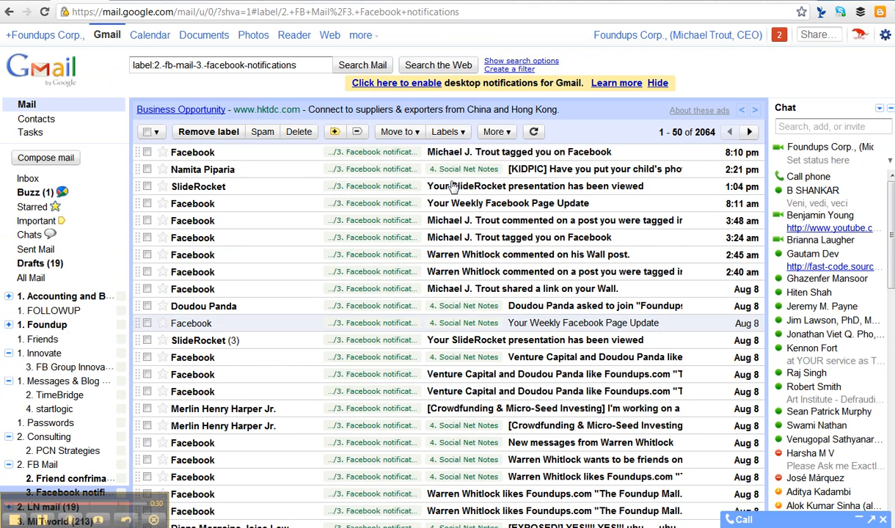
mouse_move(455, 261)
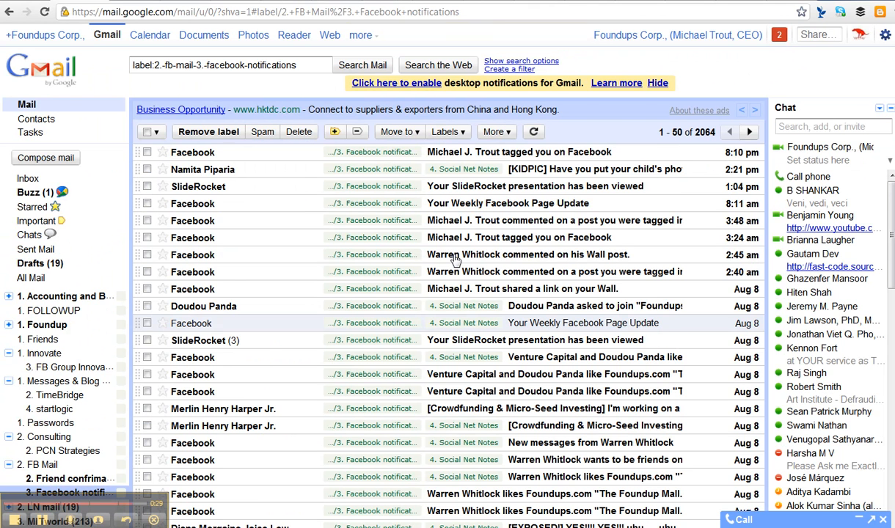
scroll(down, 3)
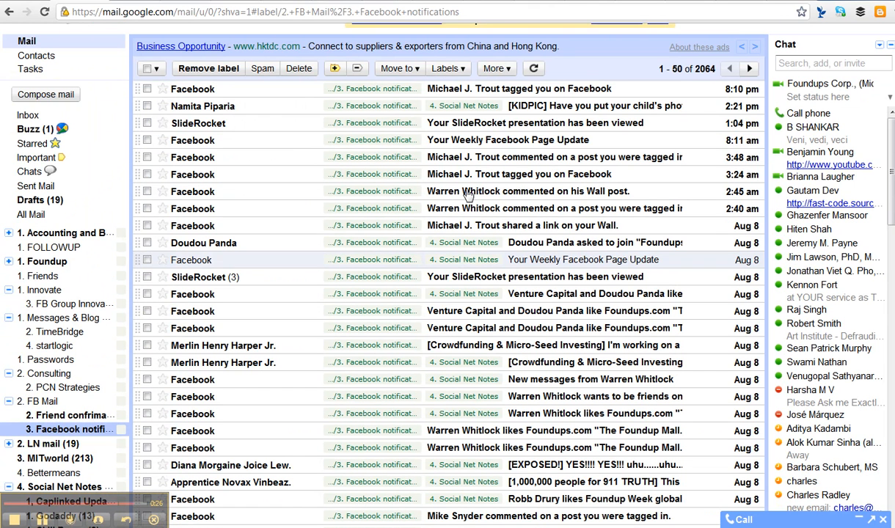
mouse_move(455, 273)
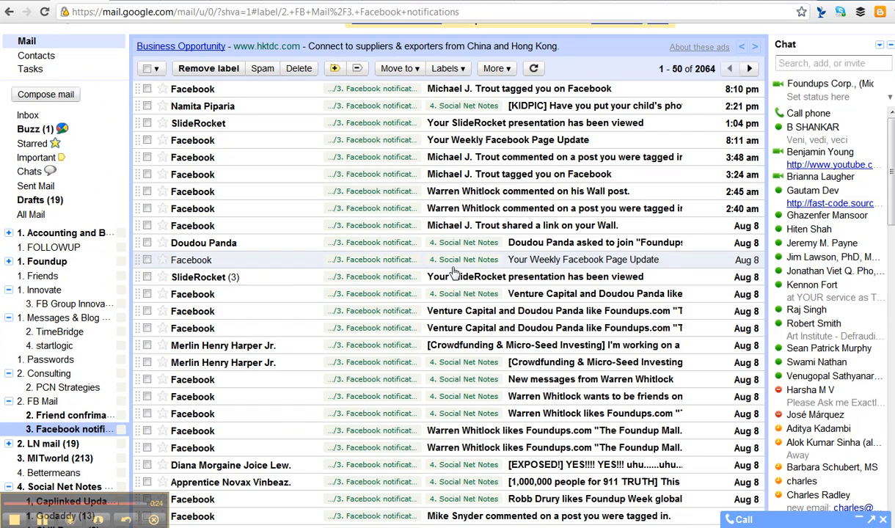
scroll(down, 3)
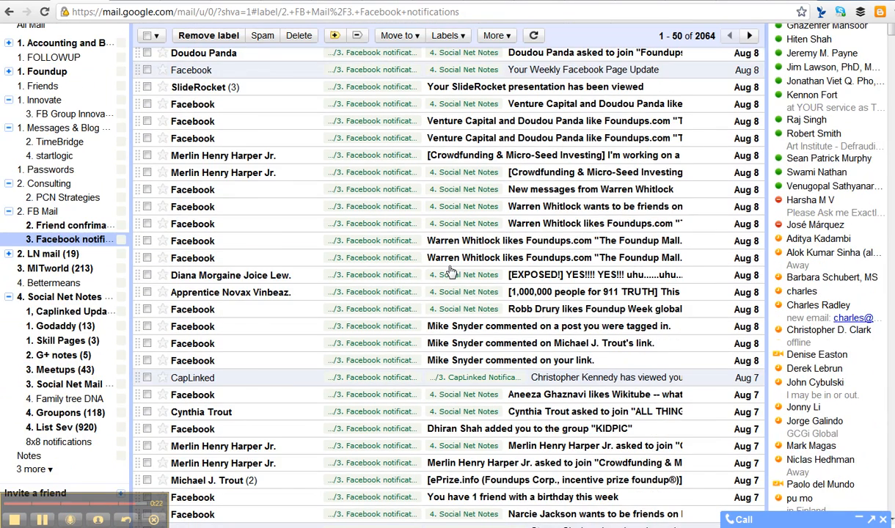
scroll(down, 3)
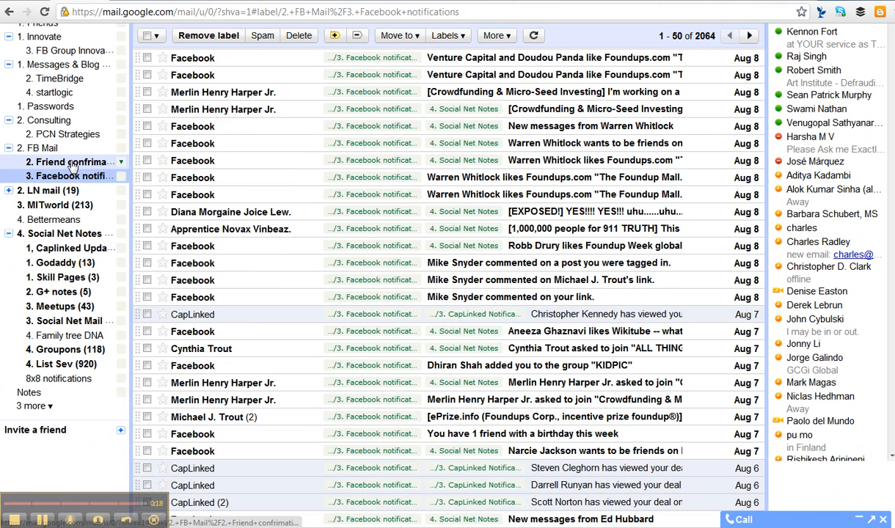
- Switch to the '2. Friend confirmation' label under FB Mail
click(66, 162)
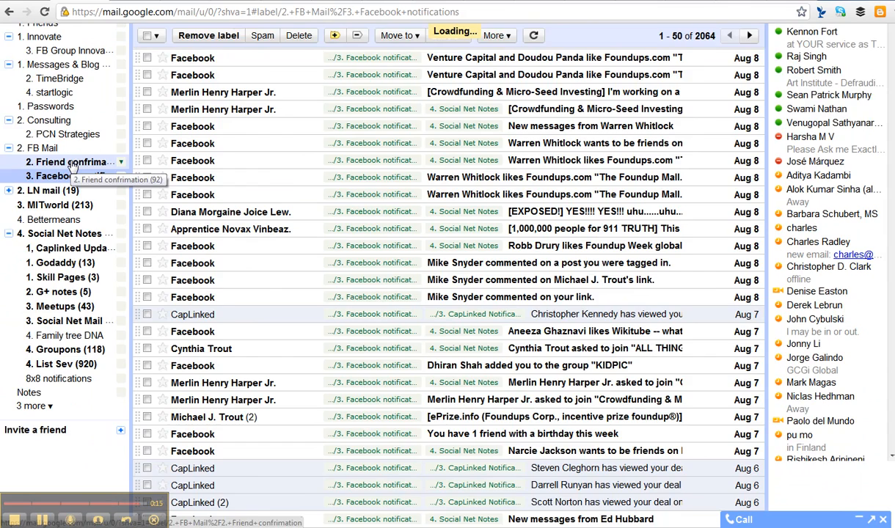
click(66, 162)
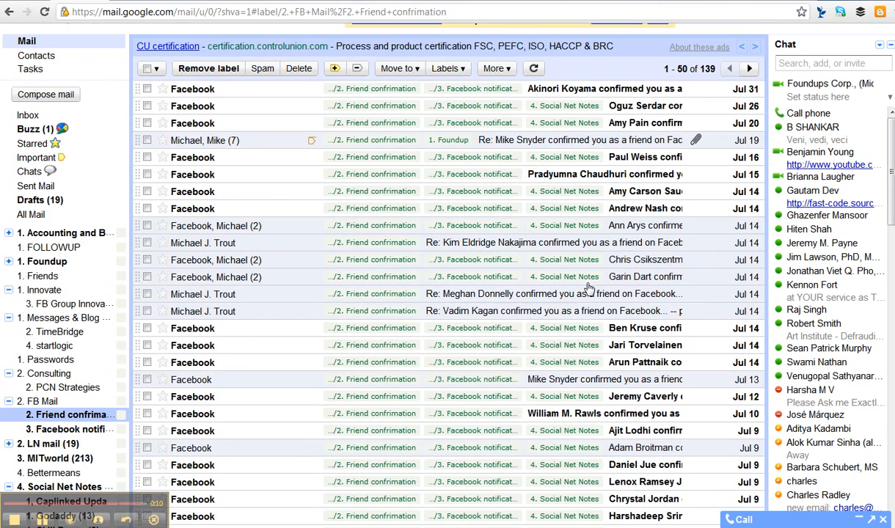
mouse_move(255, 233)
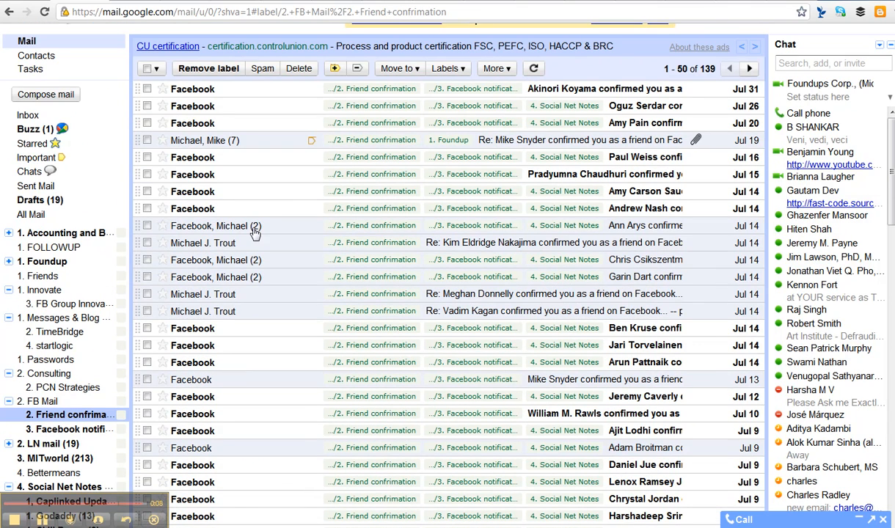
mouse_move(408, 301)
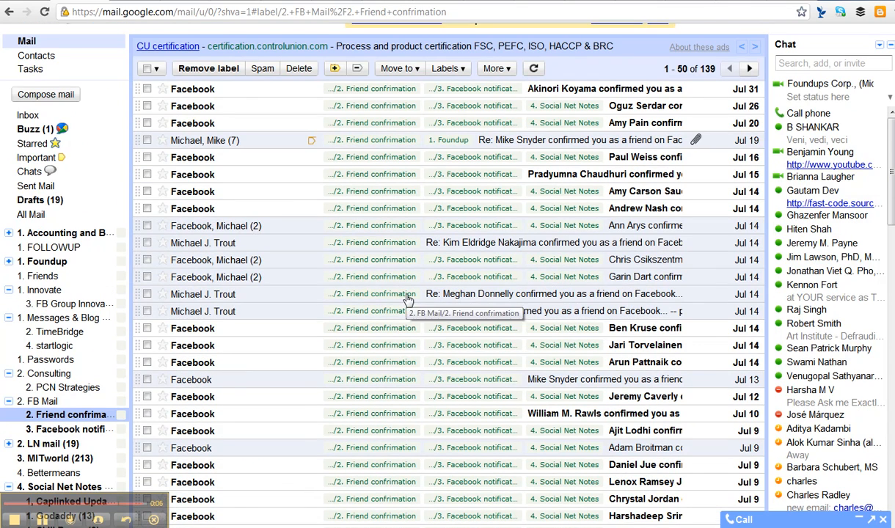
scroll(up, 3)
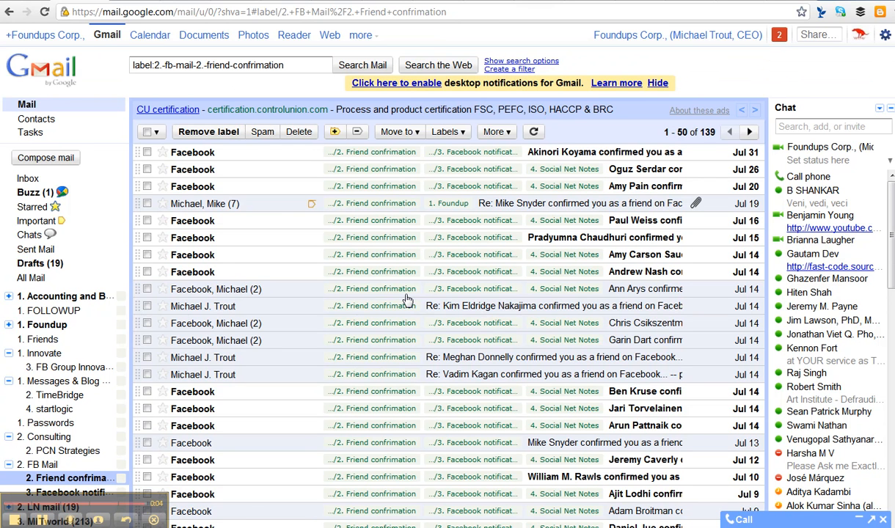